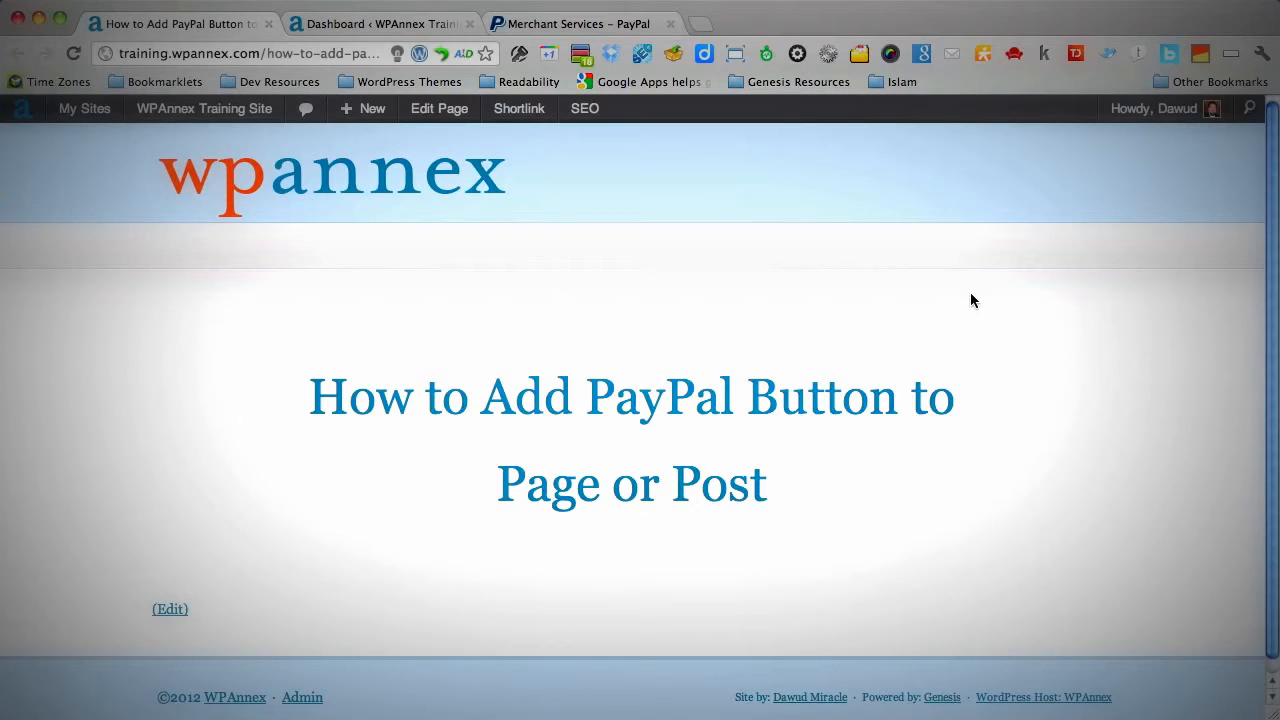
mouse_move(924, 272)
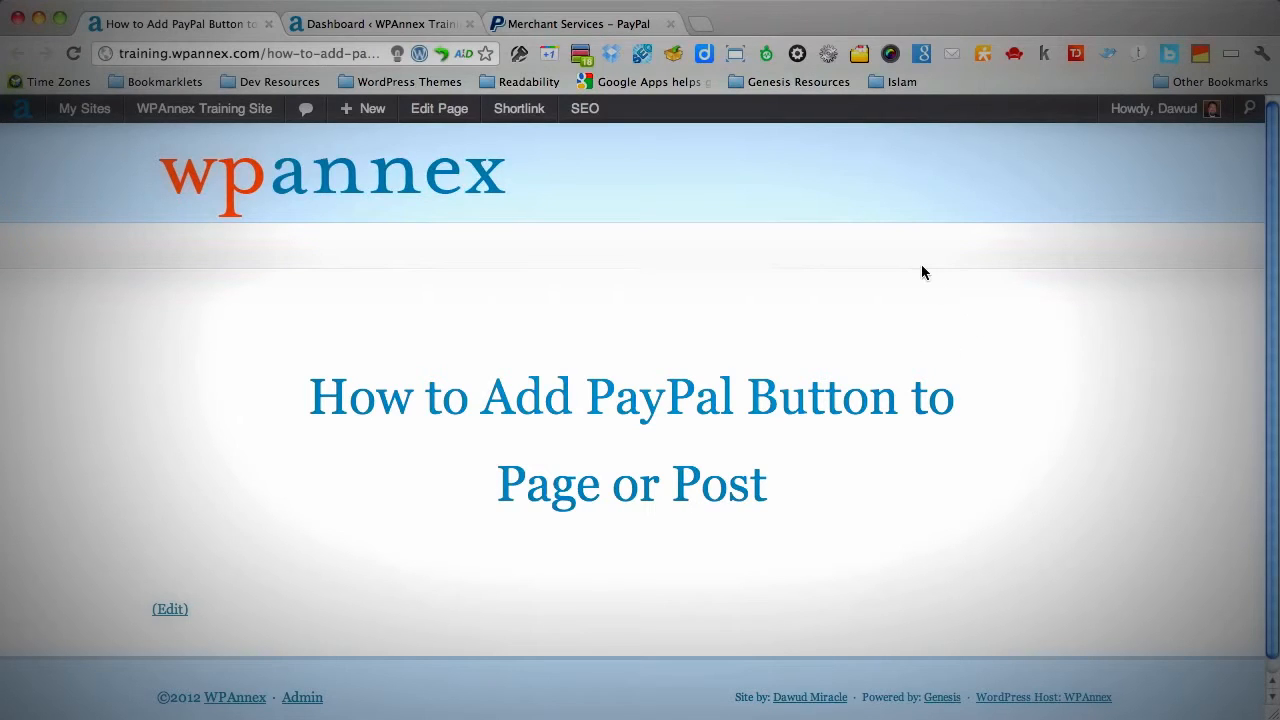
mouse_move(408, 148)
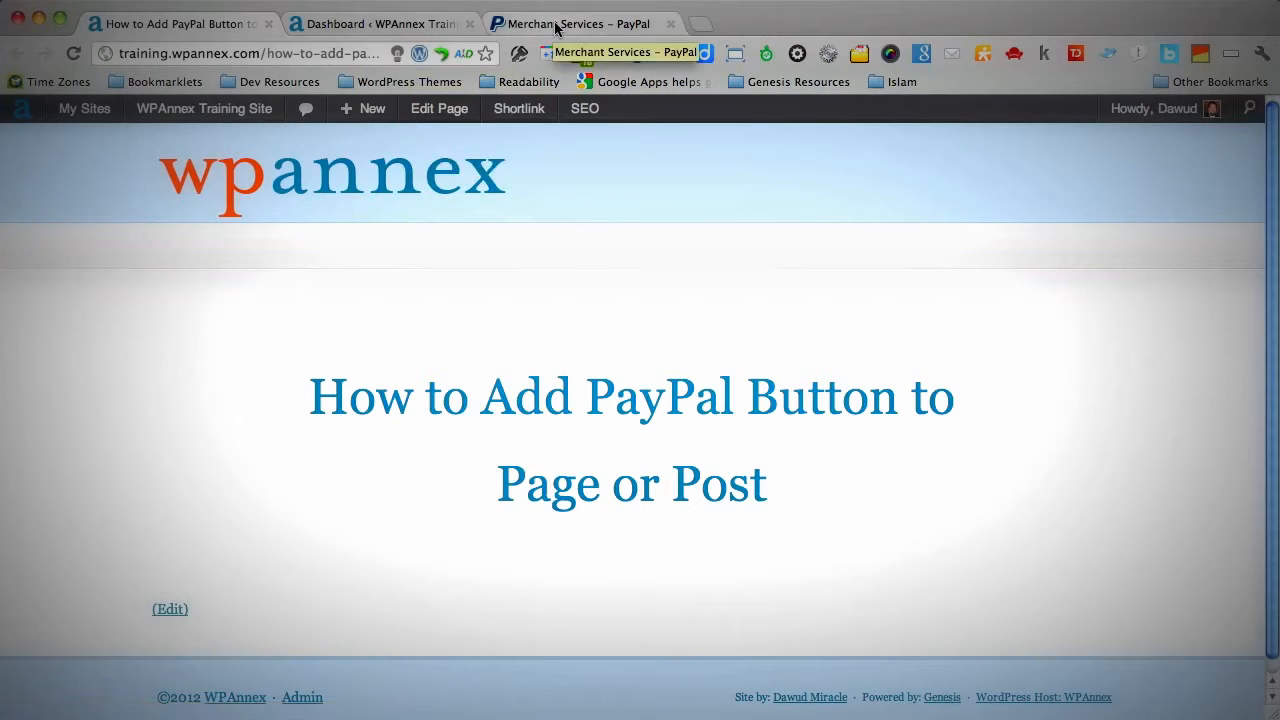
Fill the Buy Now button form with item name Simple Product and price 1000.00 USD
click(572, 24)
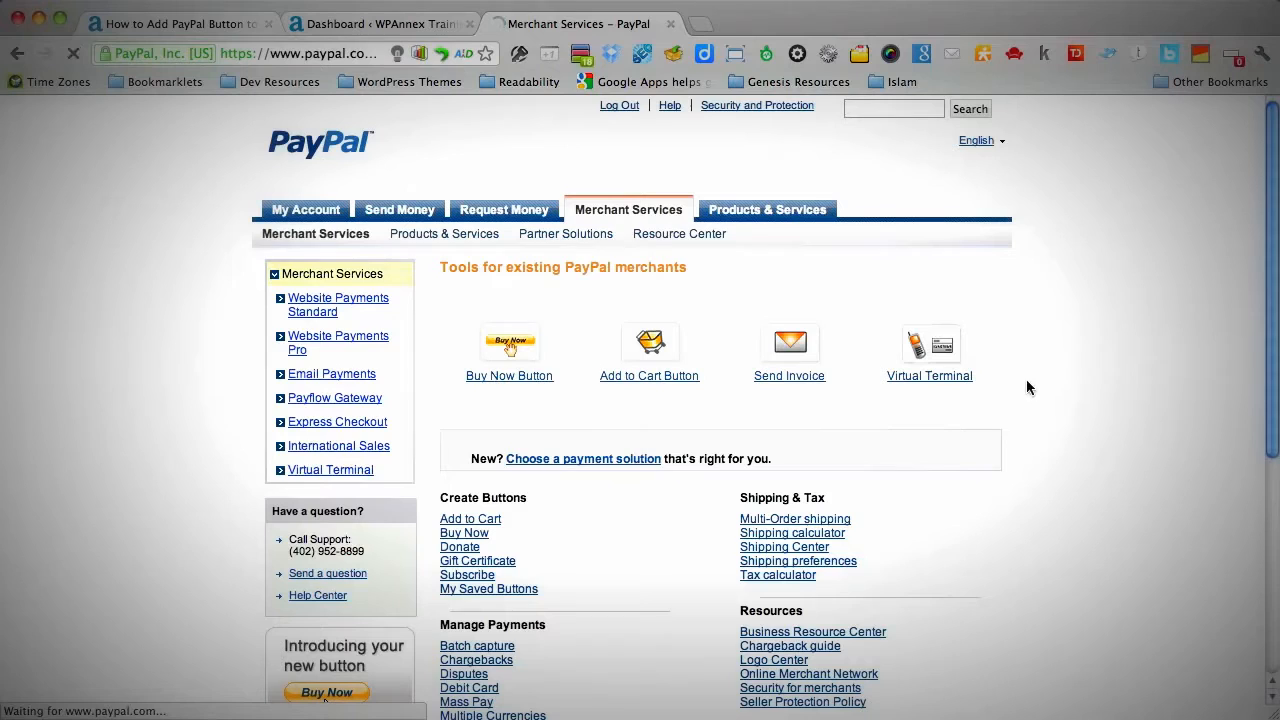
mouse_move(1188, 362)
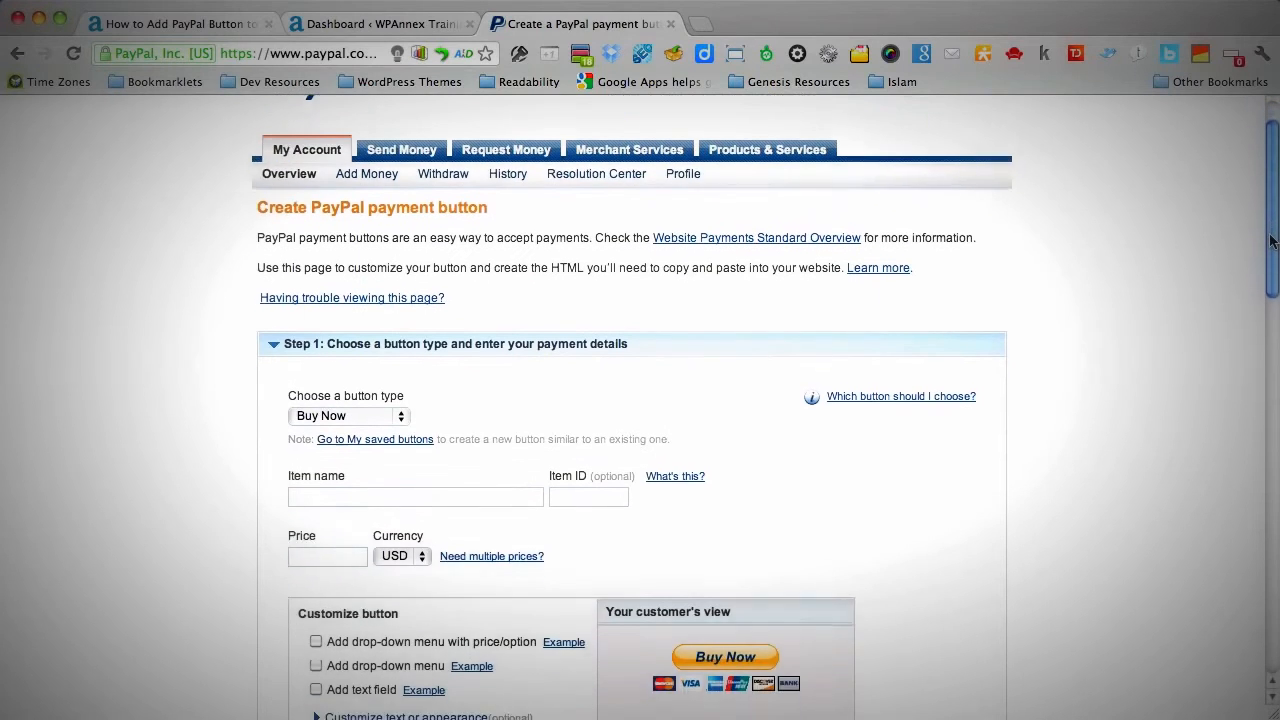
scroll(down, 3)
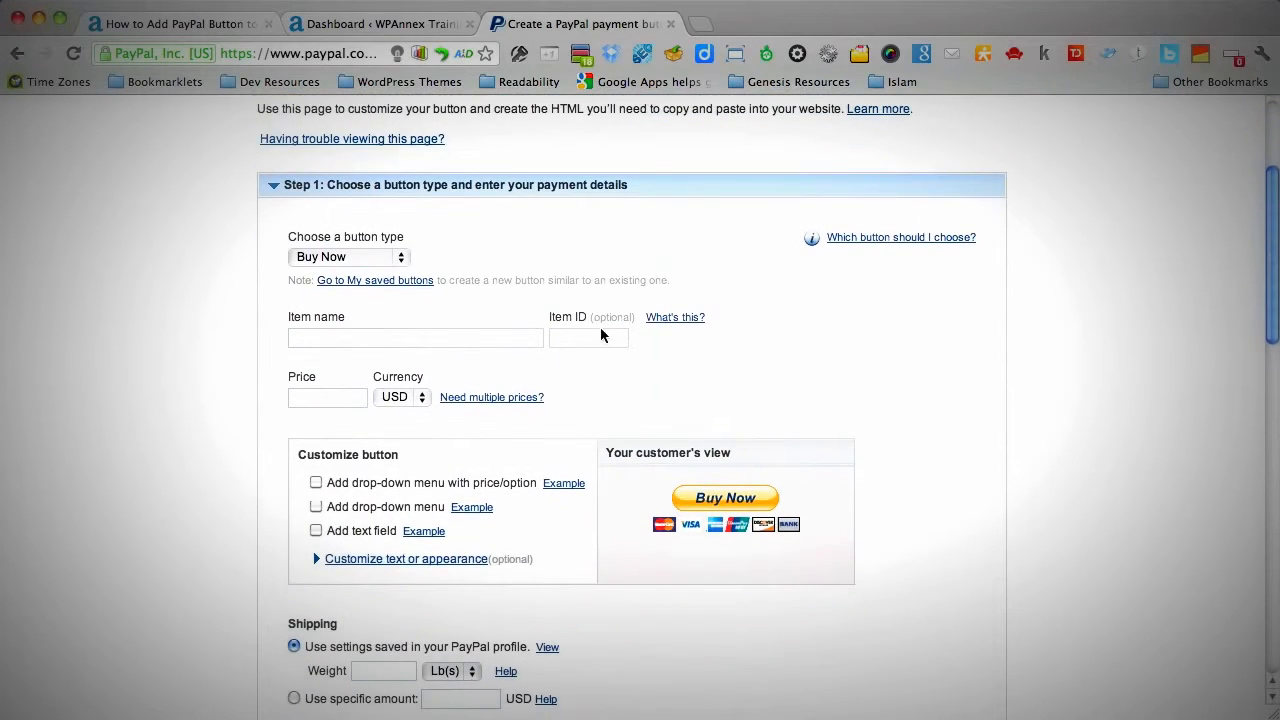
text(Simple Prodc)
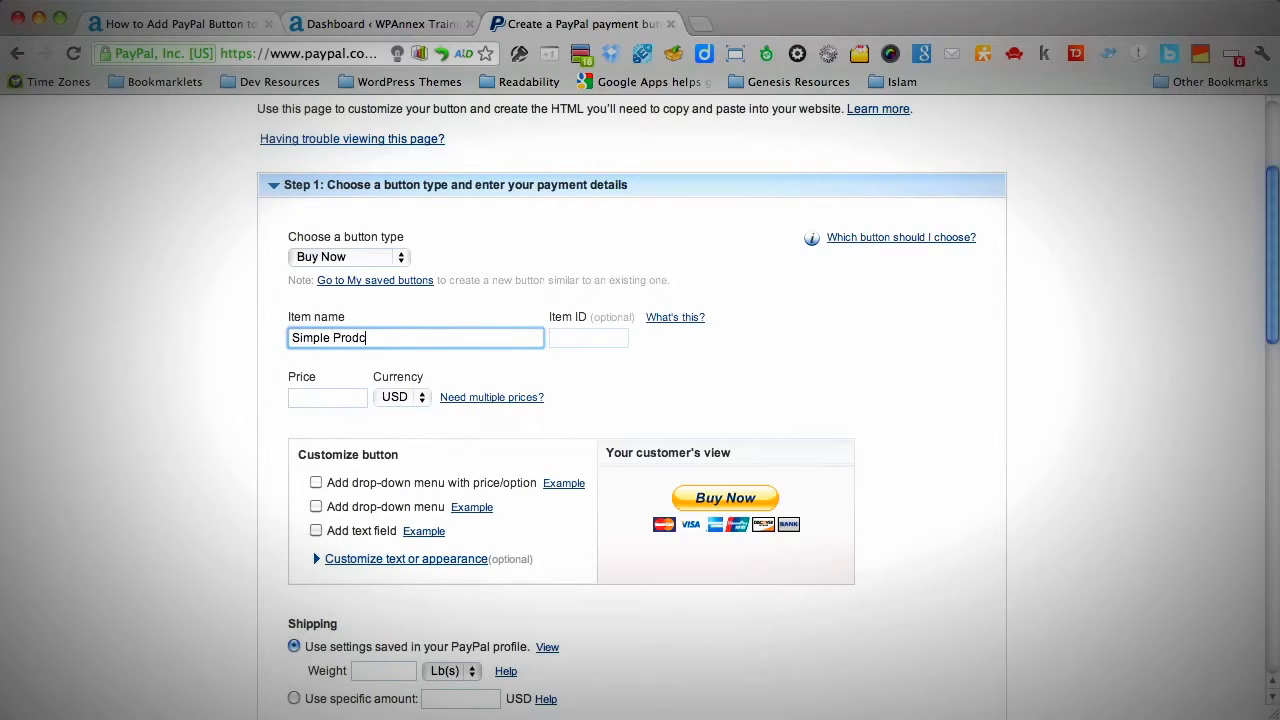
text(uct)
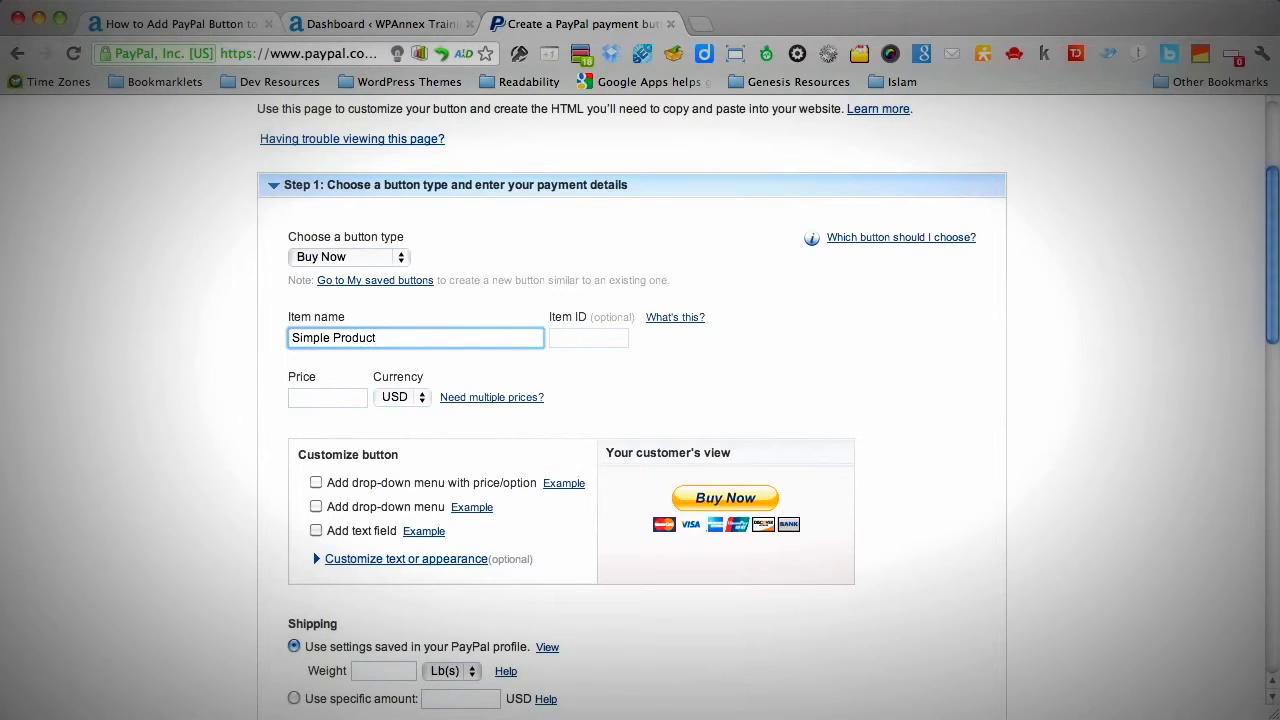
click(328, 396)
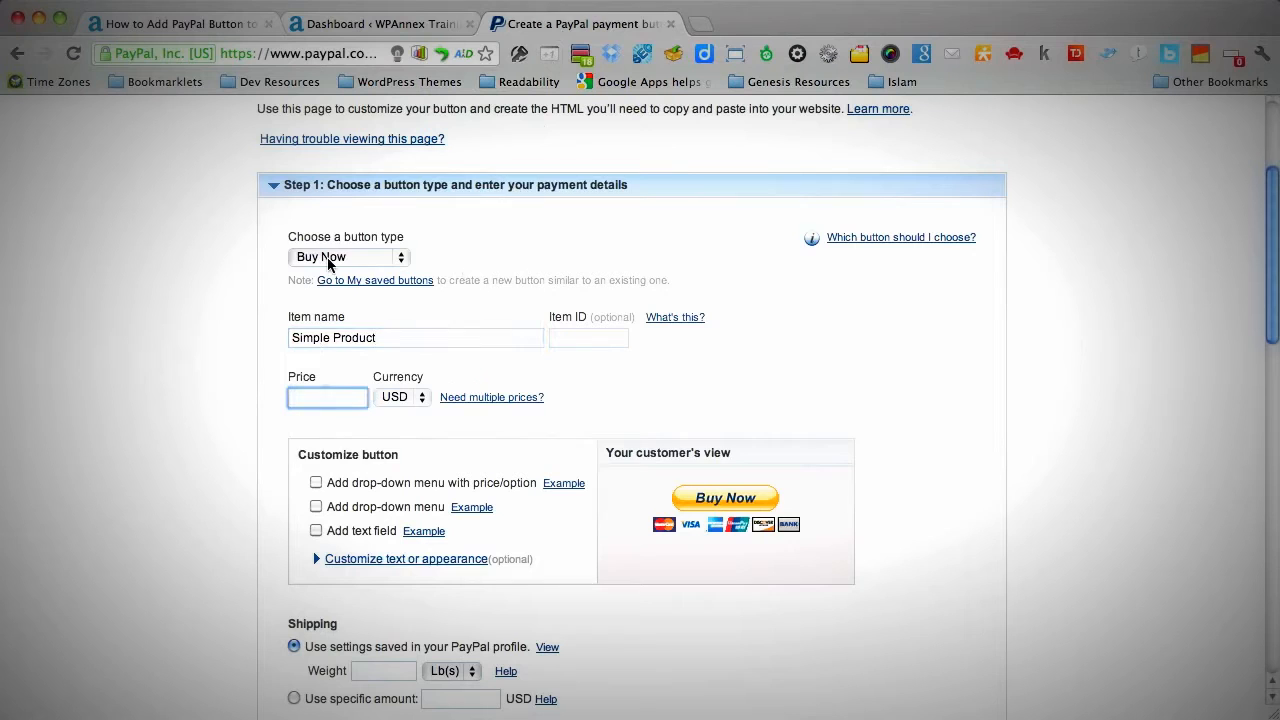
text(1000.00)
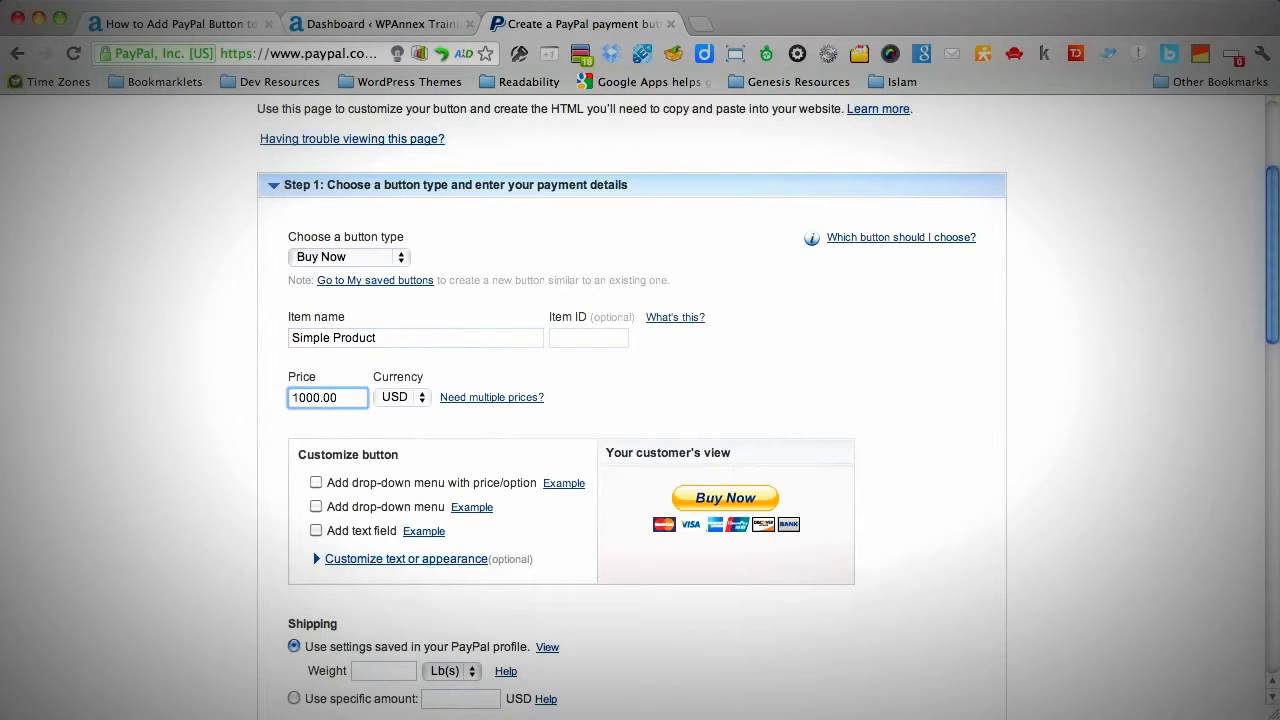
Submit the form with Create Button to generate the button code
scroll(down, 3)
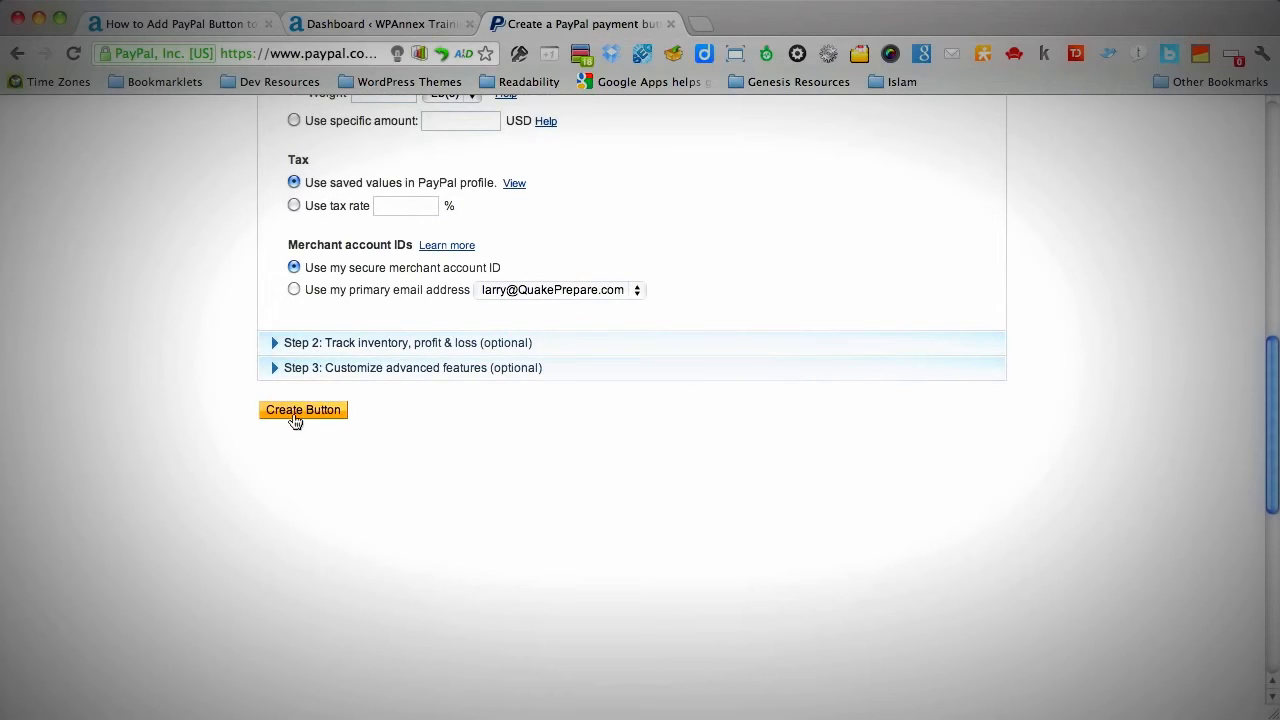
click(302, 408)
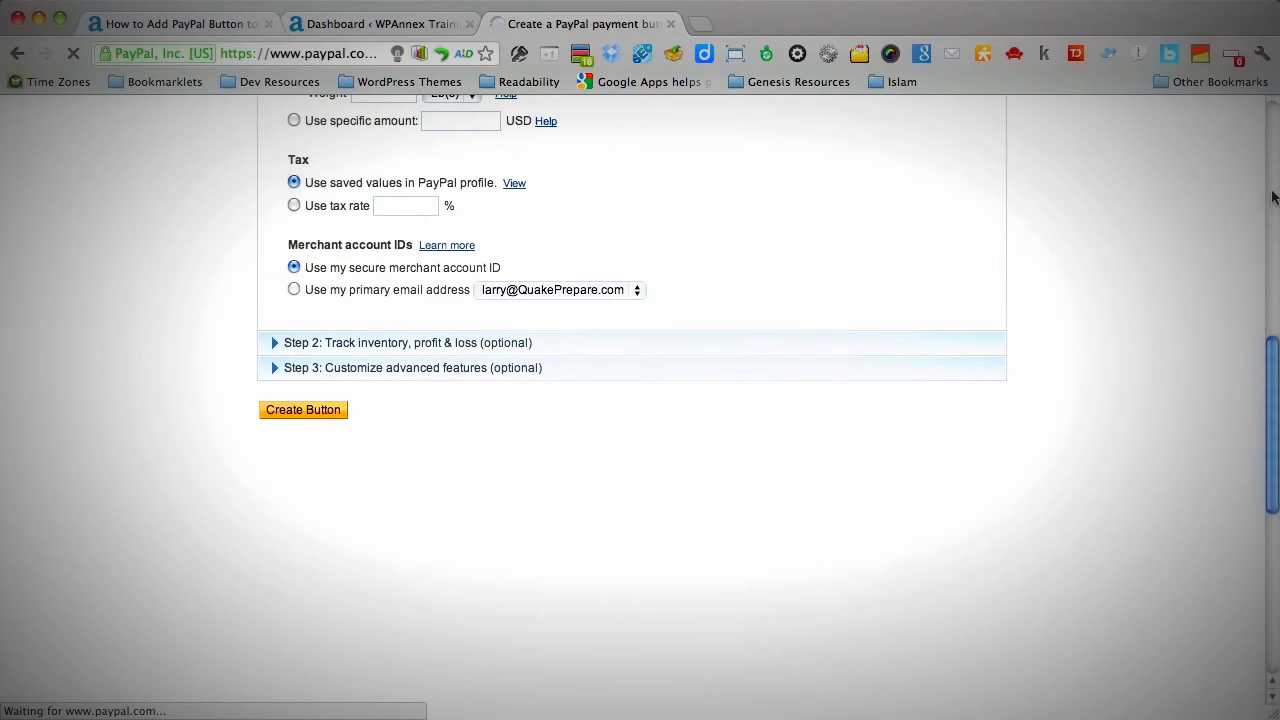
Copy the generated button's email payment link from the Generated Code page
click(304, 408)
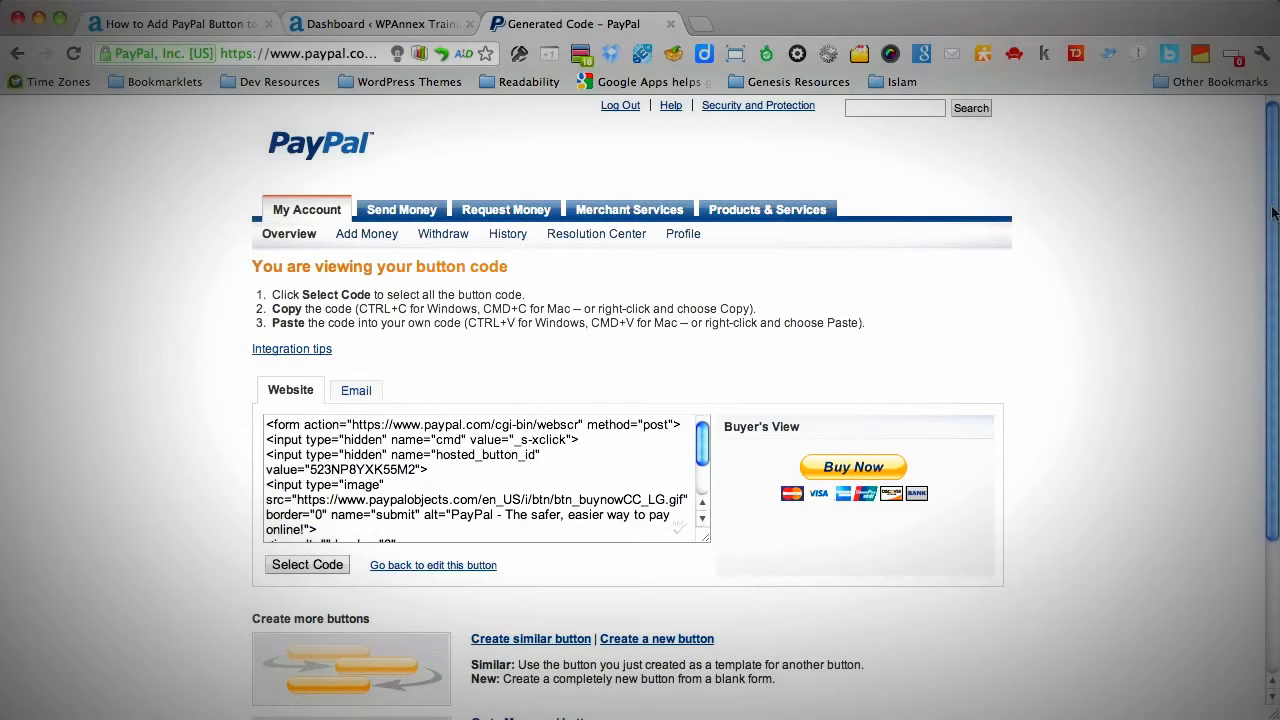
mouse_move(224, 400)
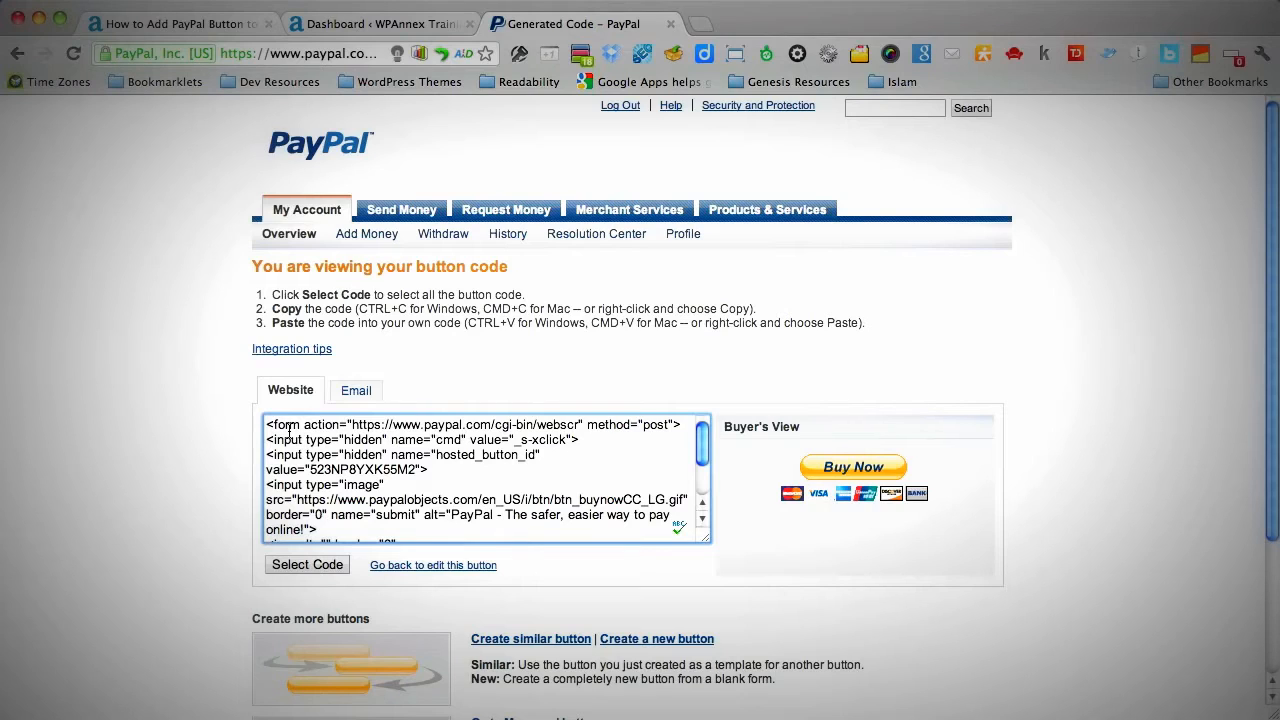
click(356, 390)
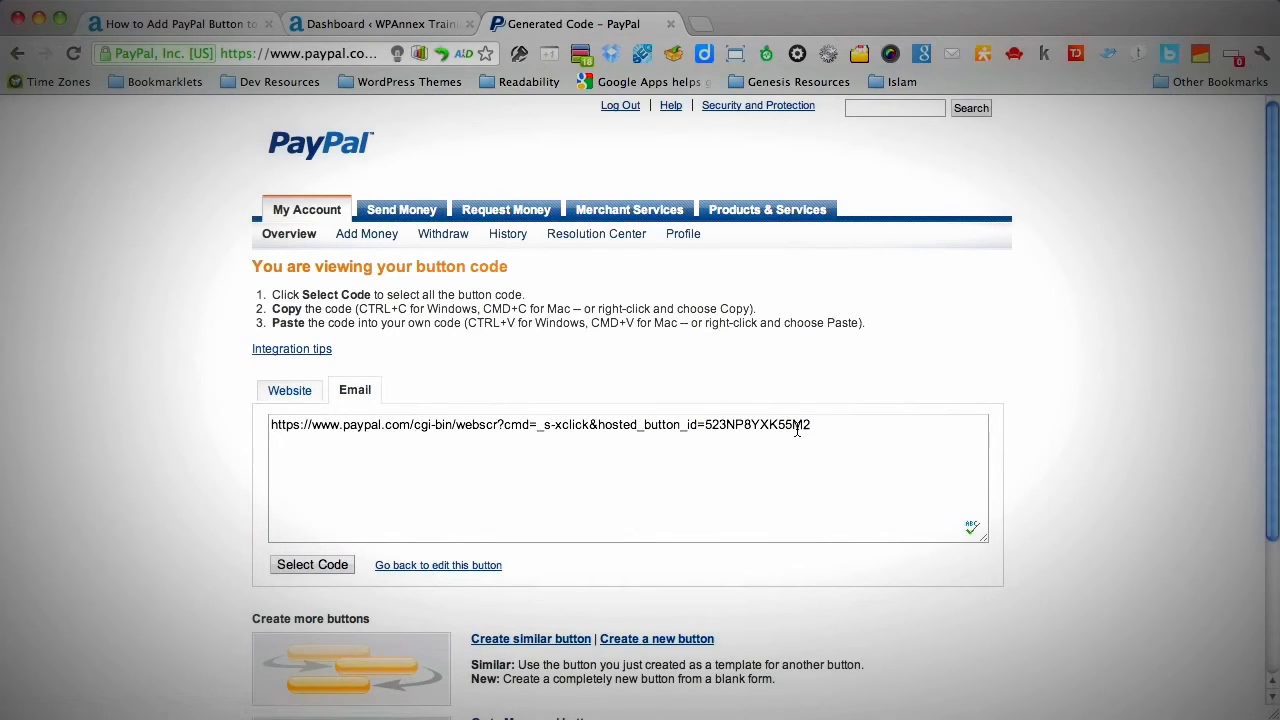
click(312, 564)
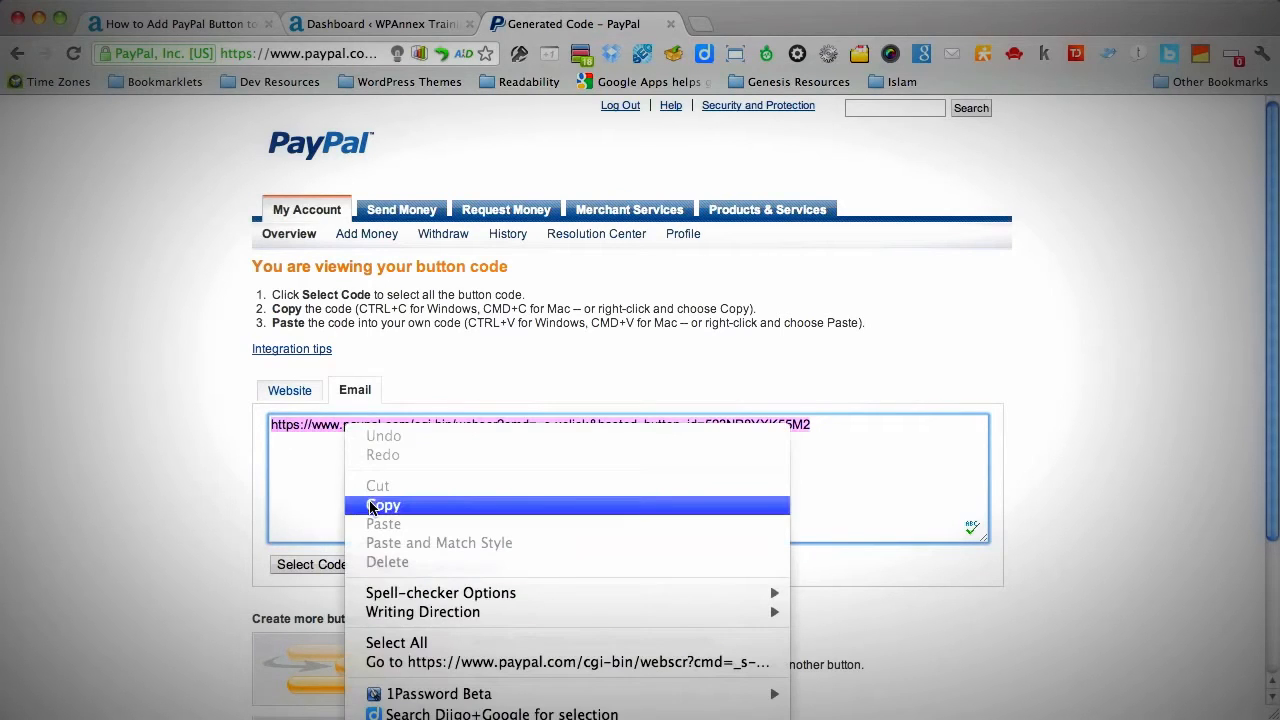
click(384, 504)
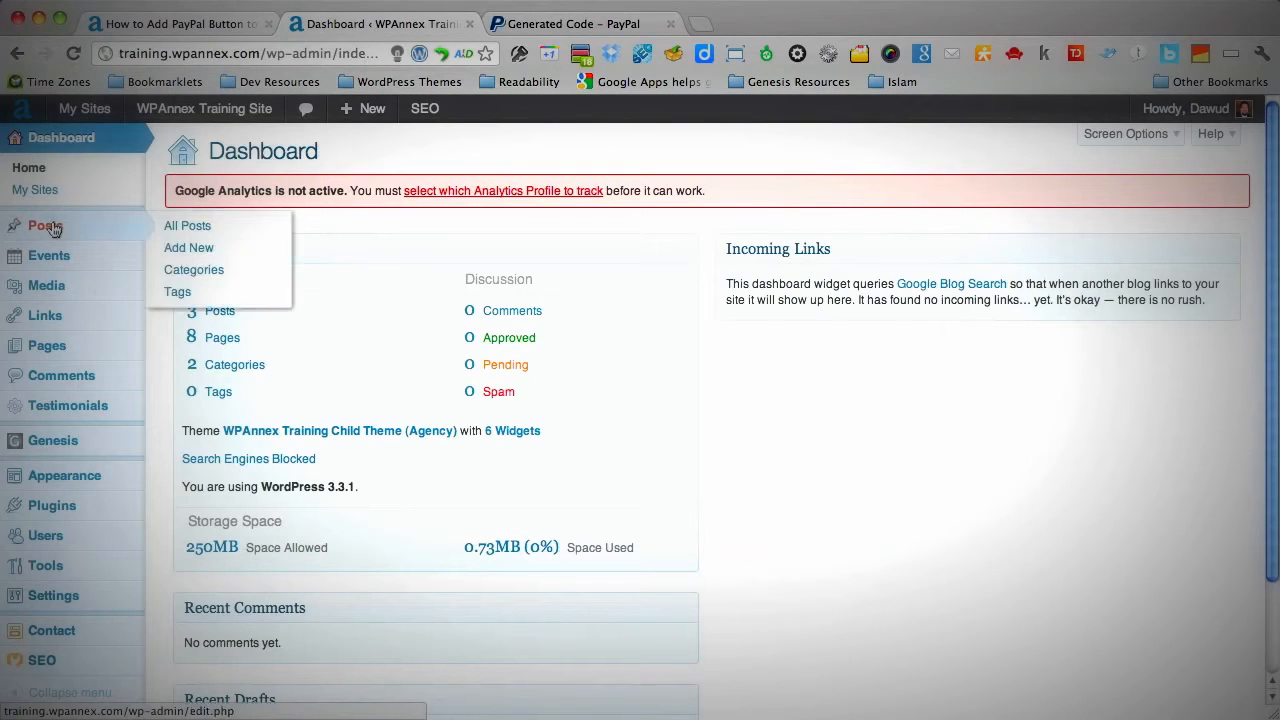
Reach the page for editing from the site's All Pages list
click(48, 344)
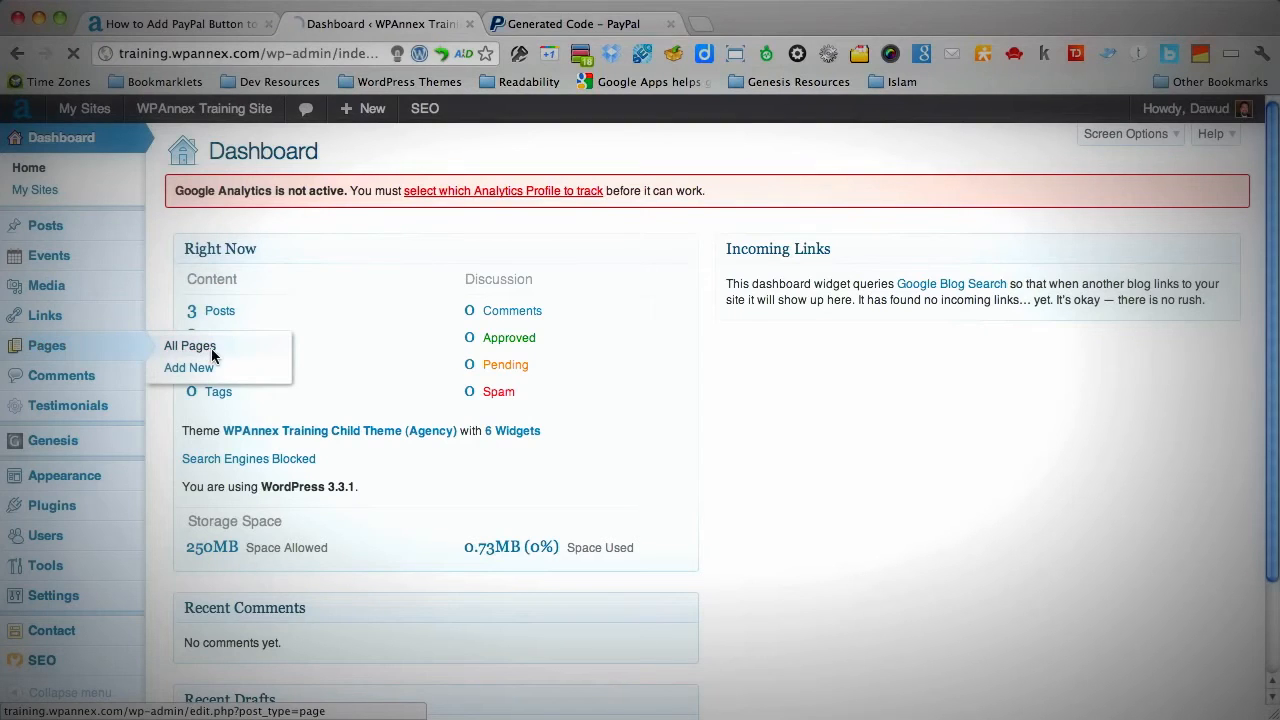
click(188, 344)
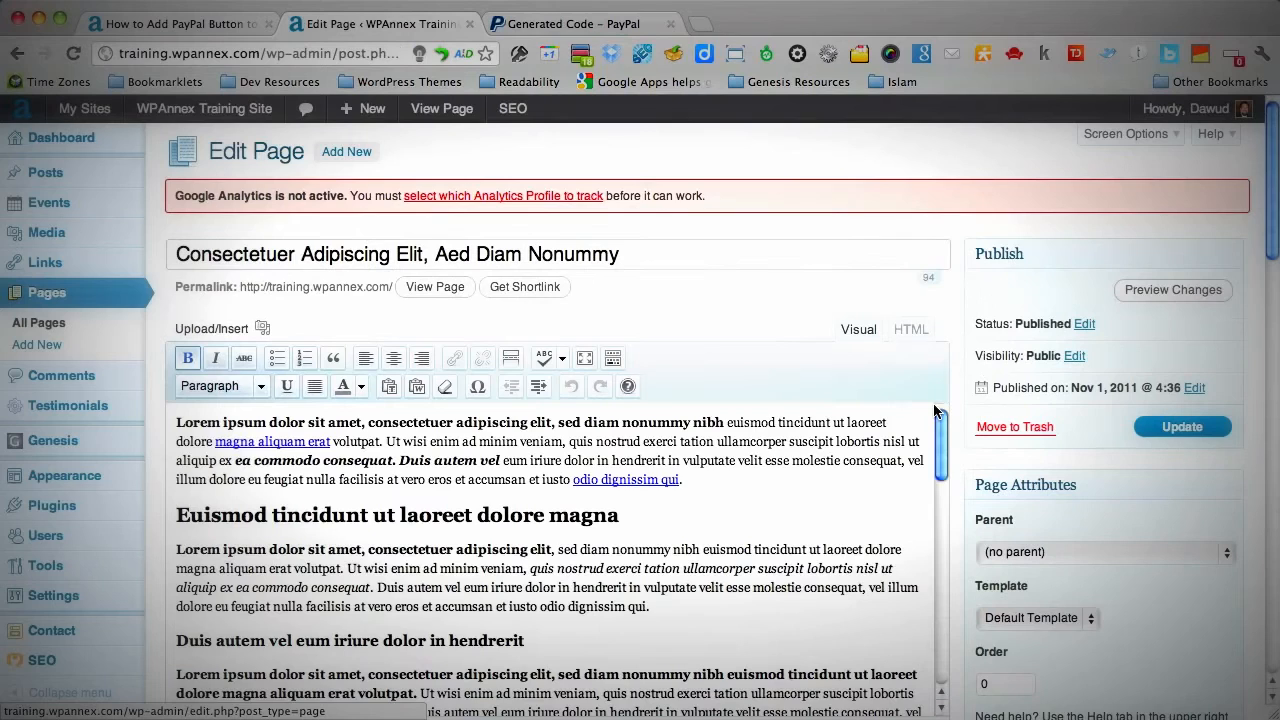
scroll(down, 3)
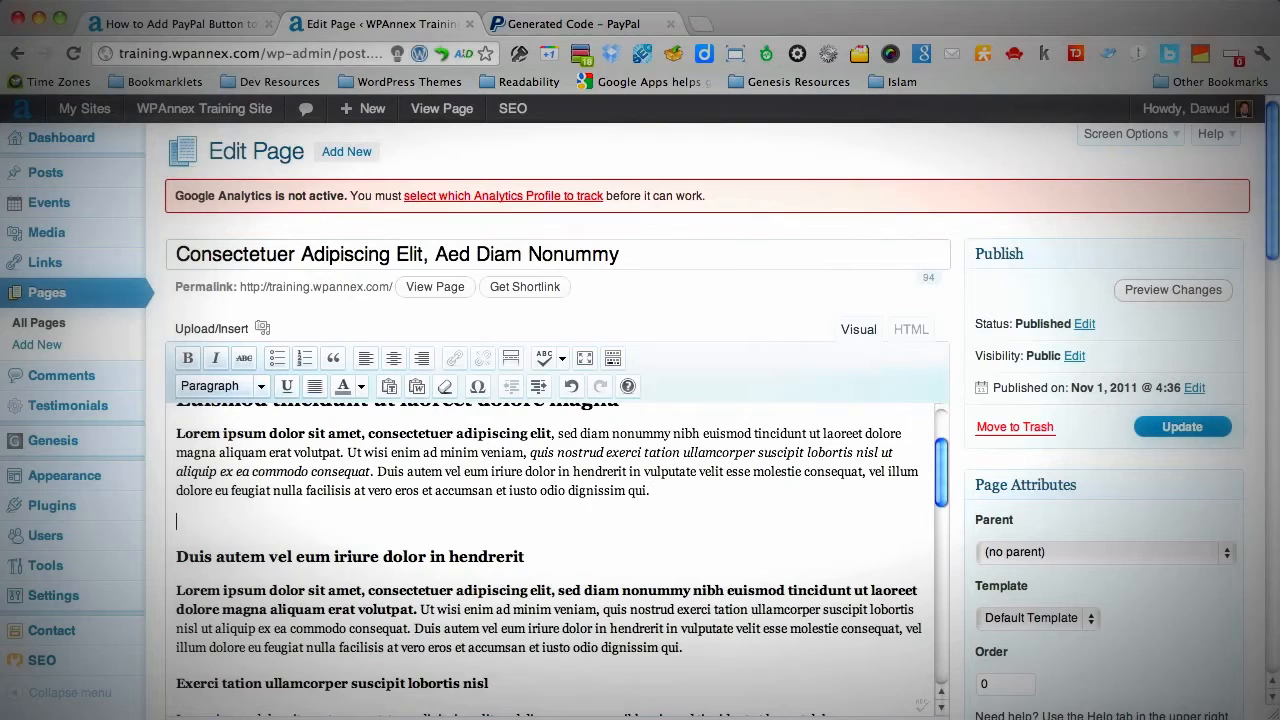
Add the line 'Please check out my new Sample Product - $1000.00' to the page
text(Please)
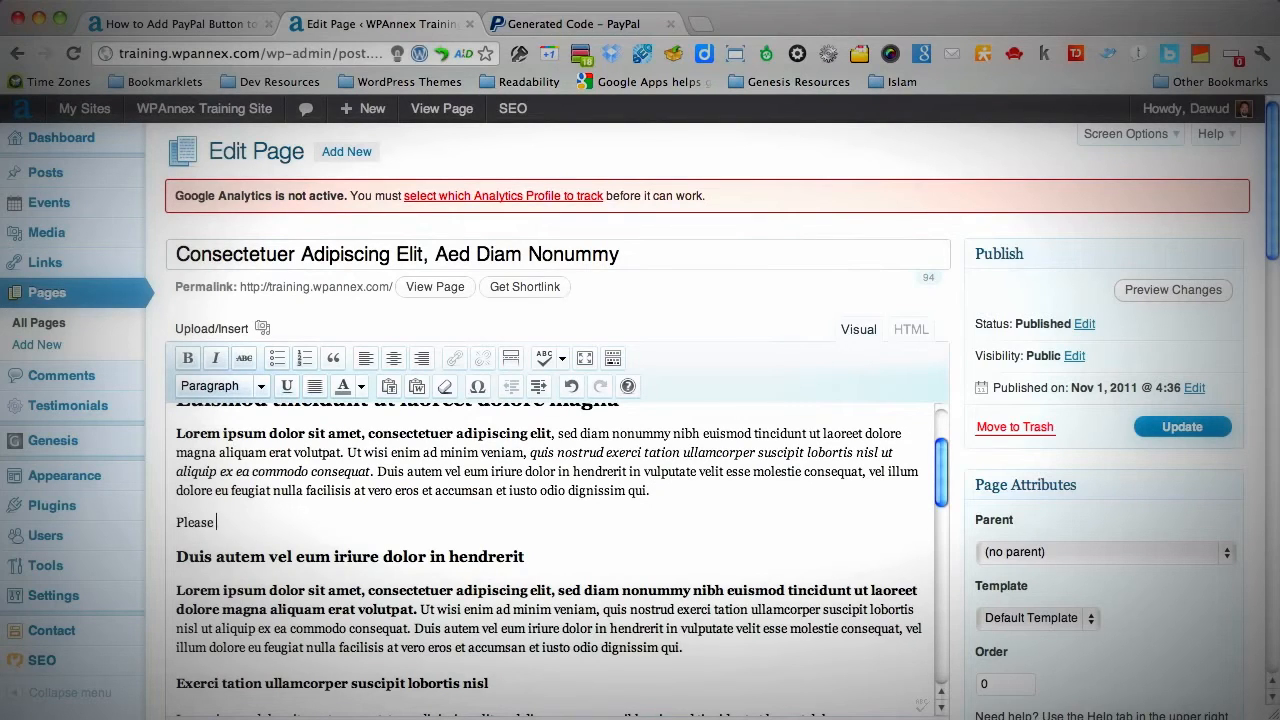
text(check out my new)
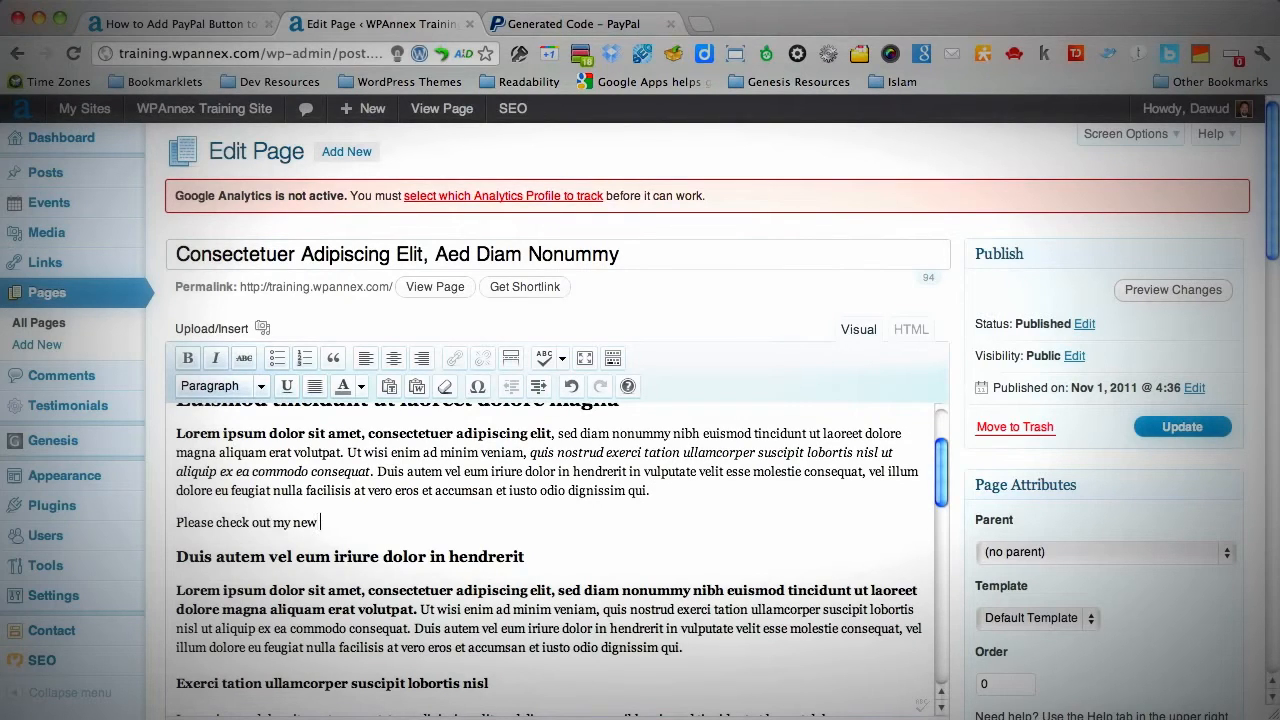
text(Sample Product -)
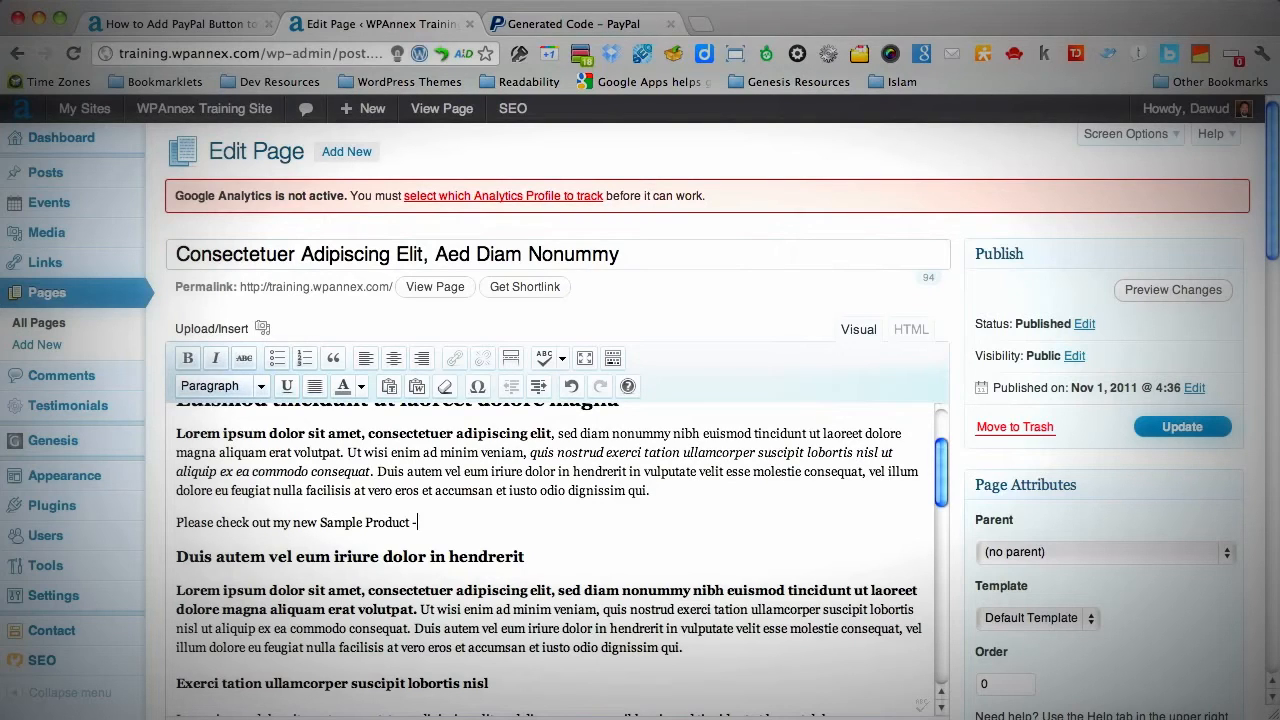
text($1000.00)
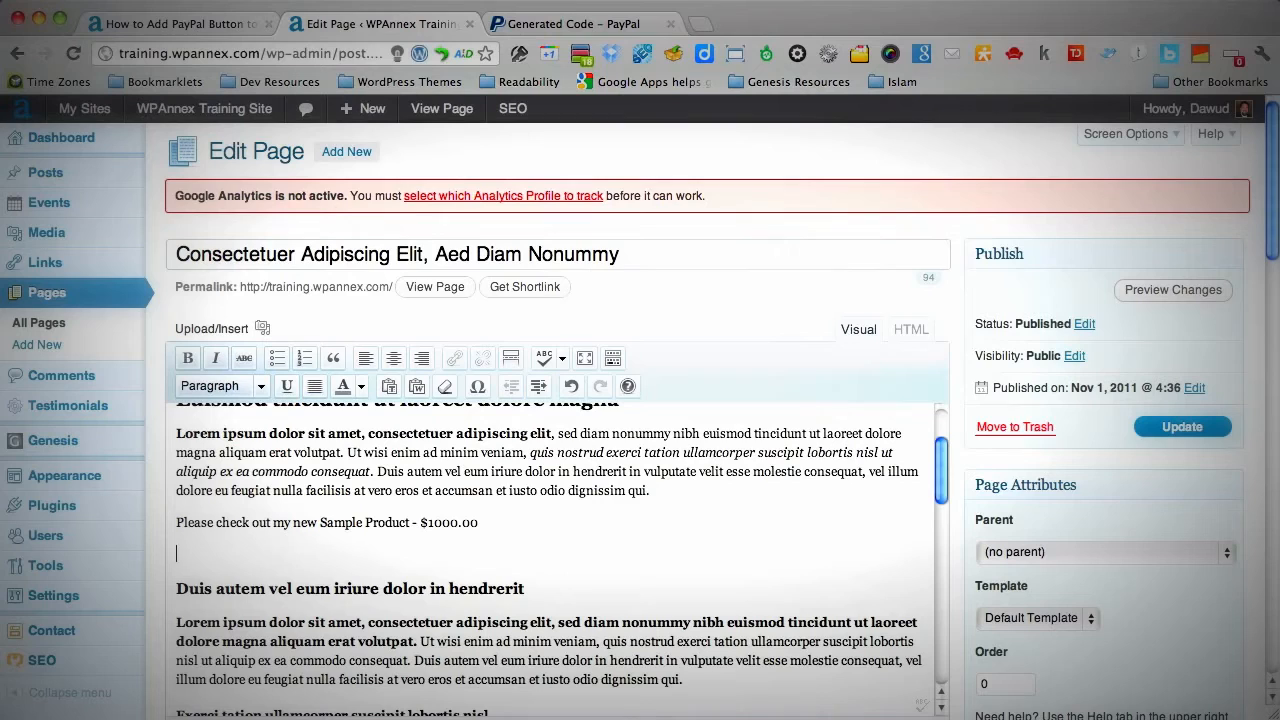
mouse_move(380, 330)
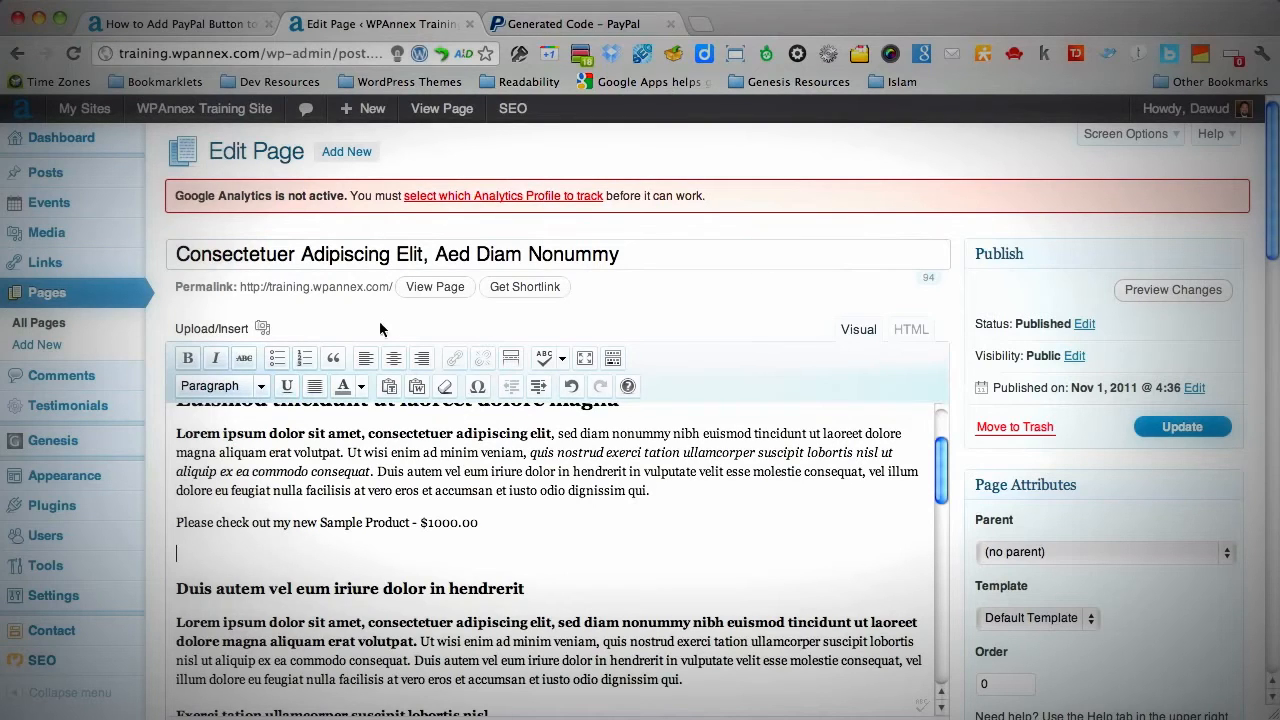
mouse_move(264, 328)
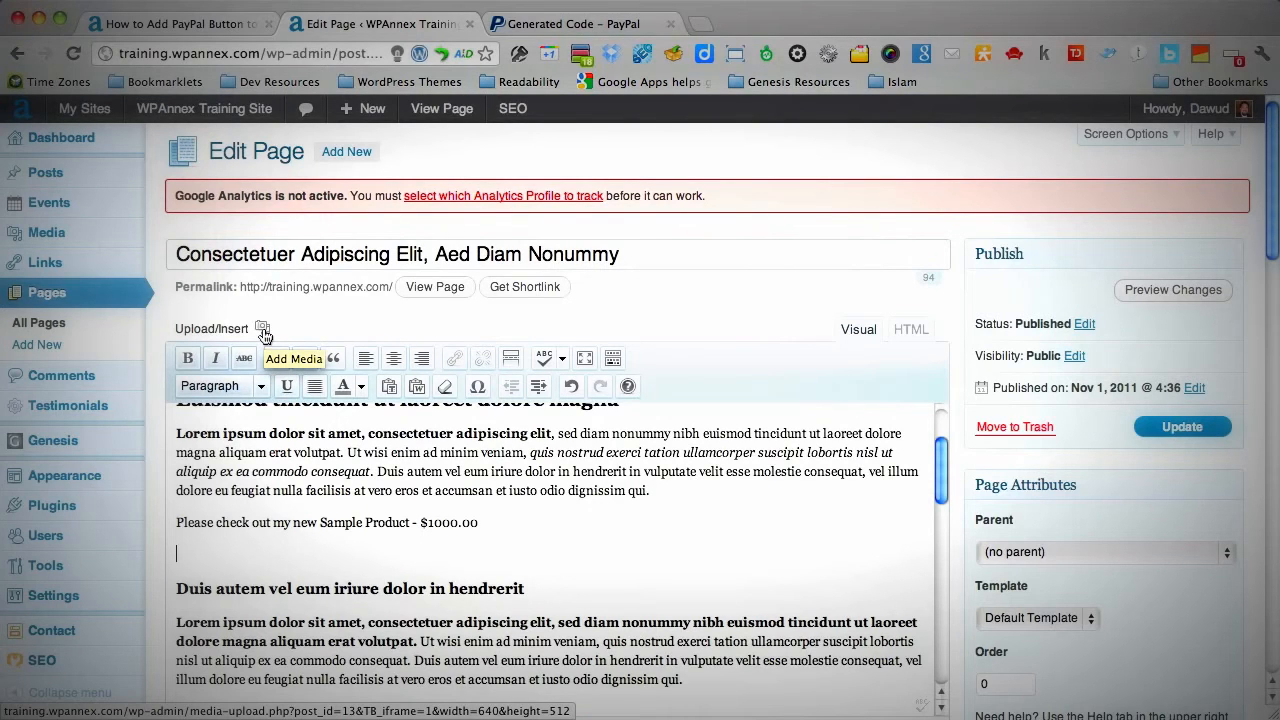
Insert the button-paypal-buy-150x60 image from the Media Library into the page
click(262, 328)
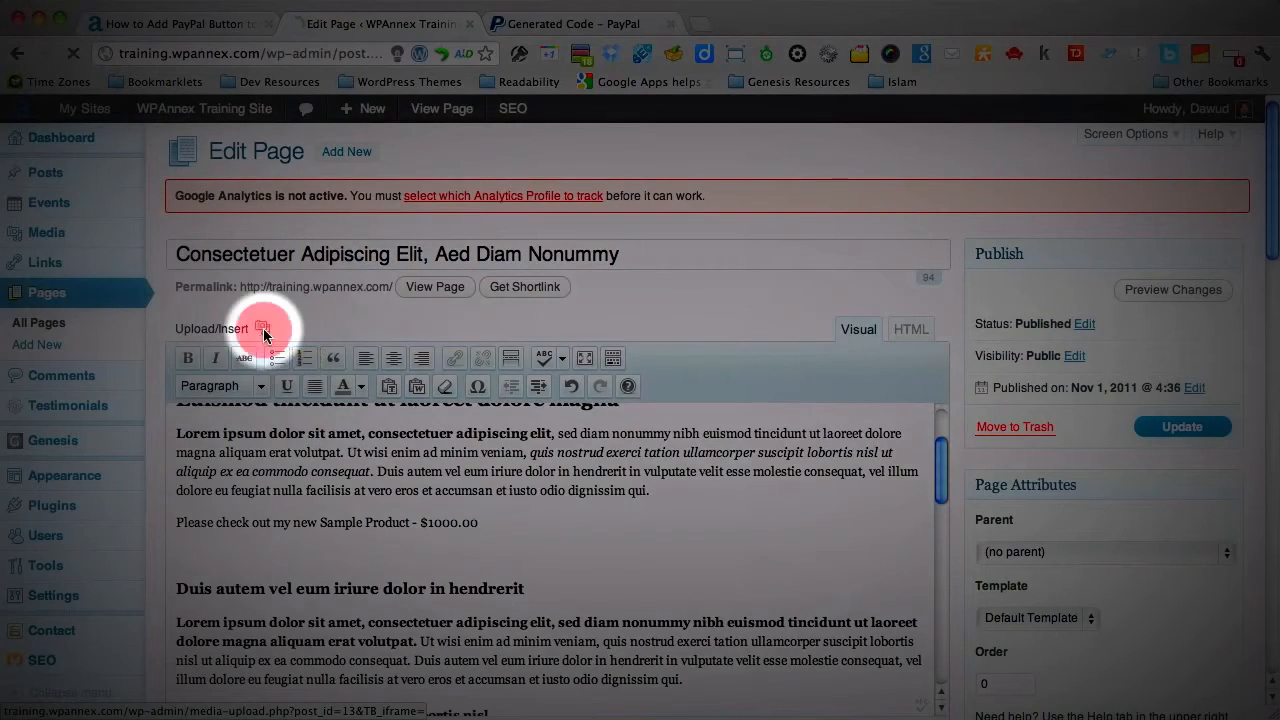
click(262, 328)
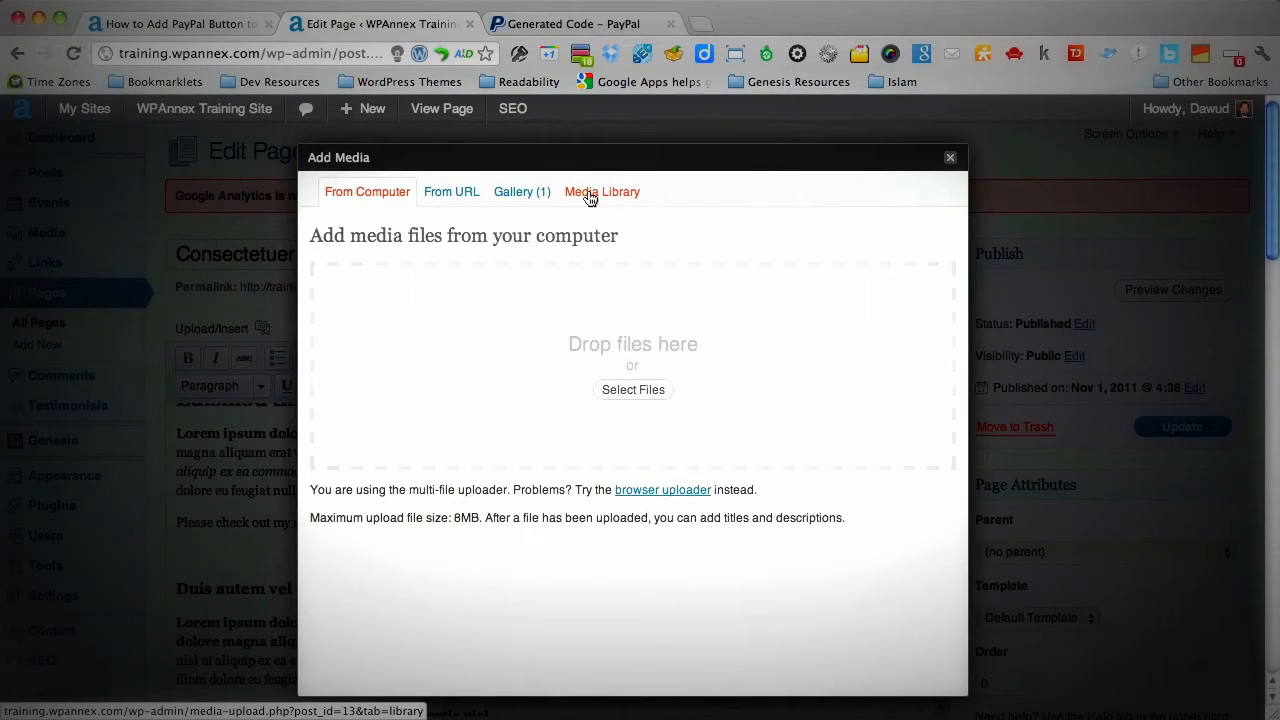
click(600, 192)
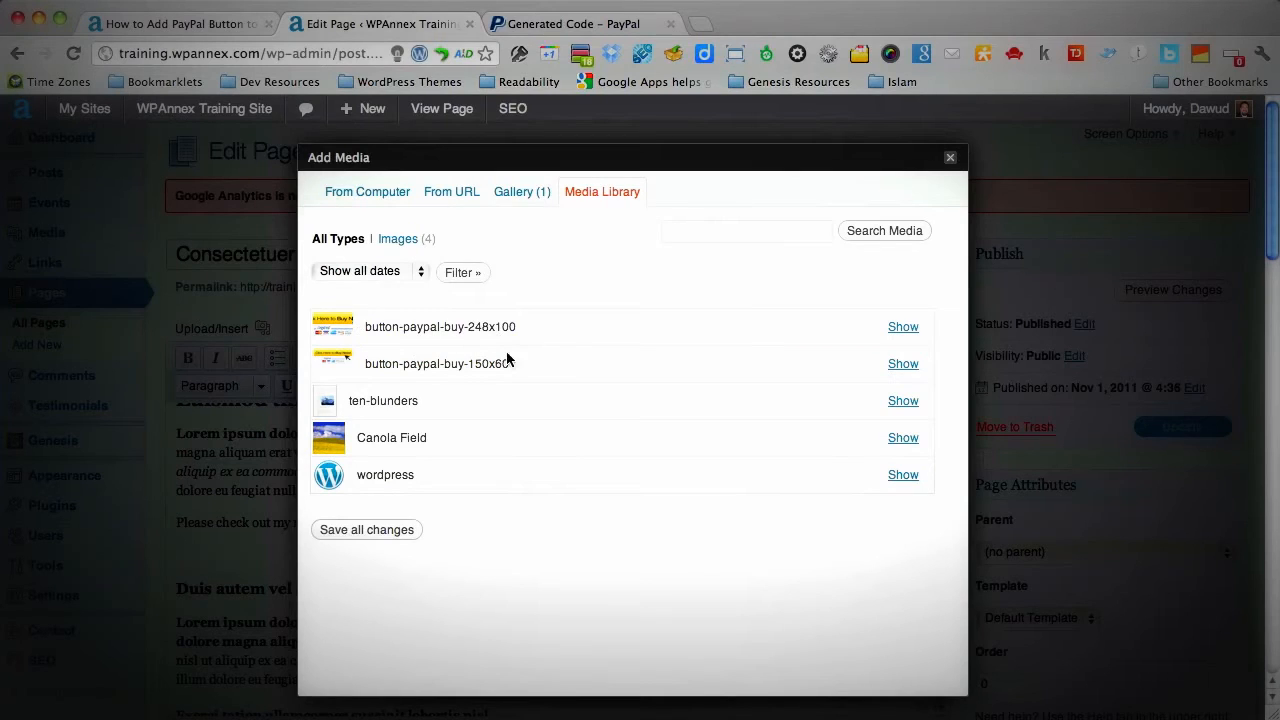
mouse_move(480, 348)
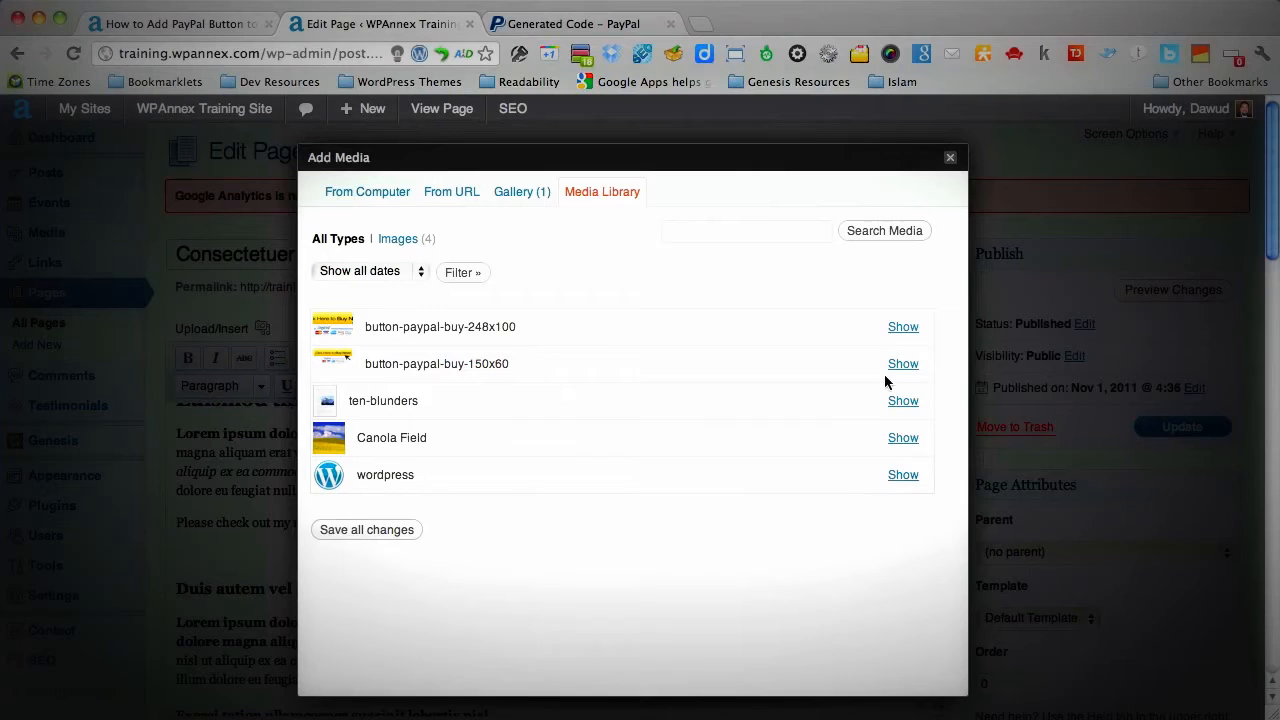
click(902, 364)
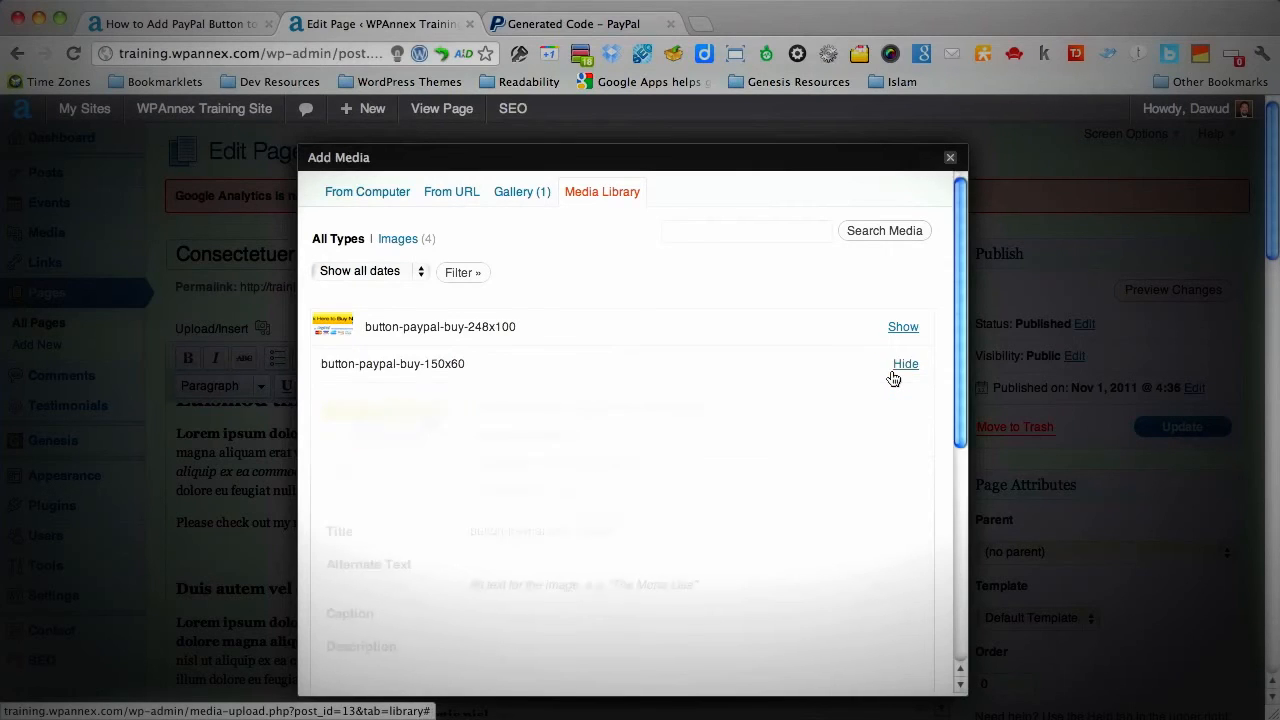
click(904, 364)
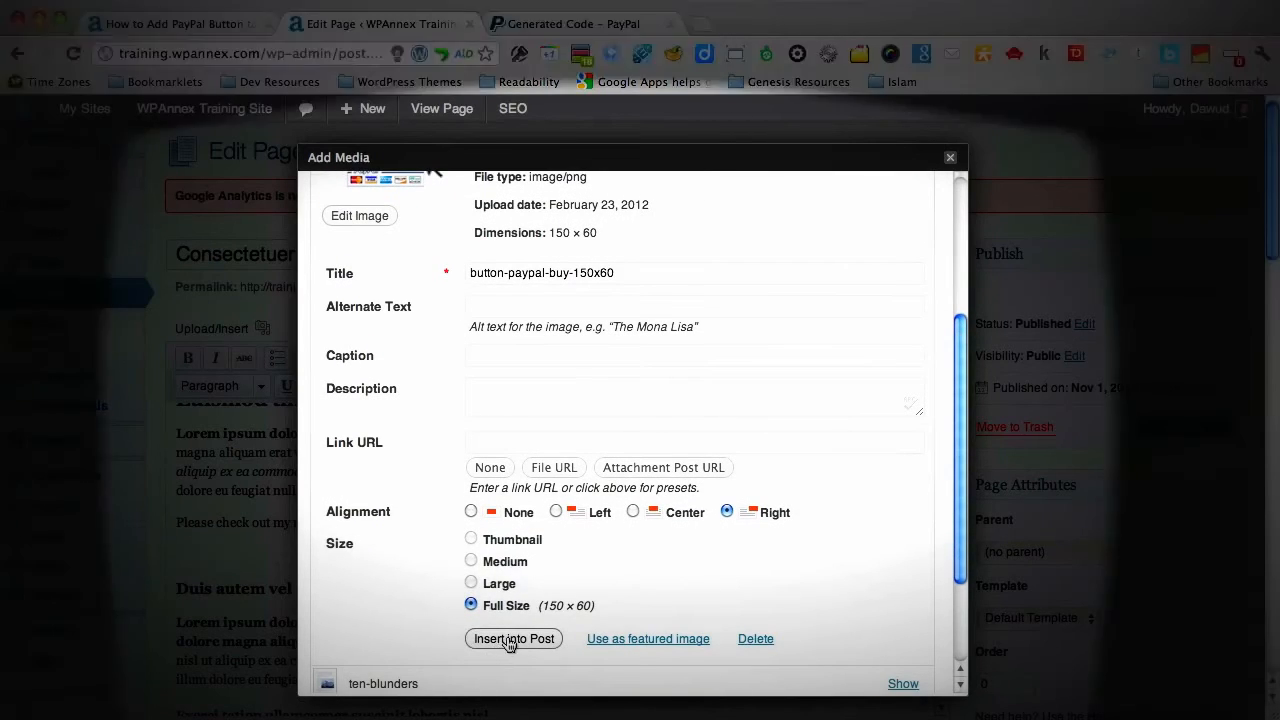
click(512, 638)
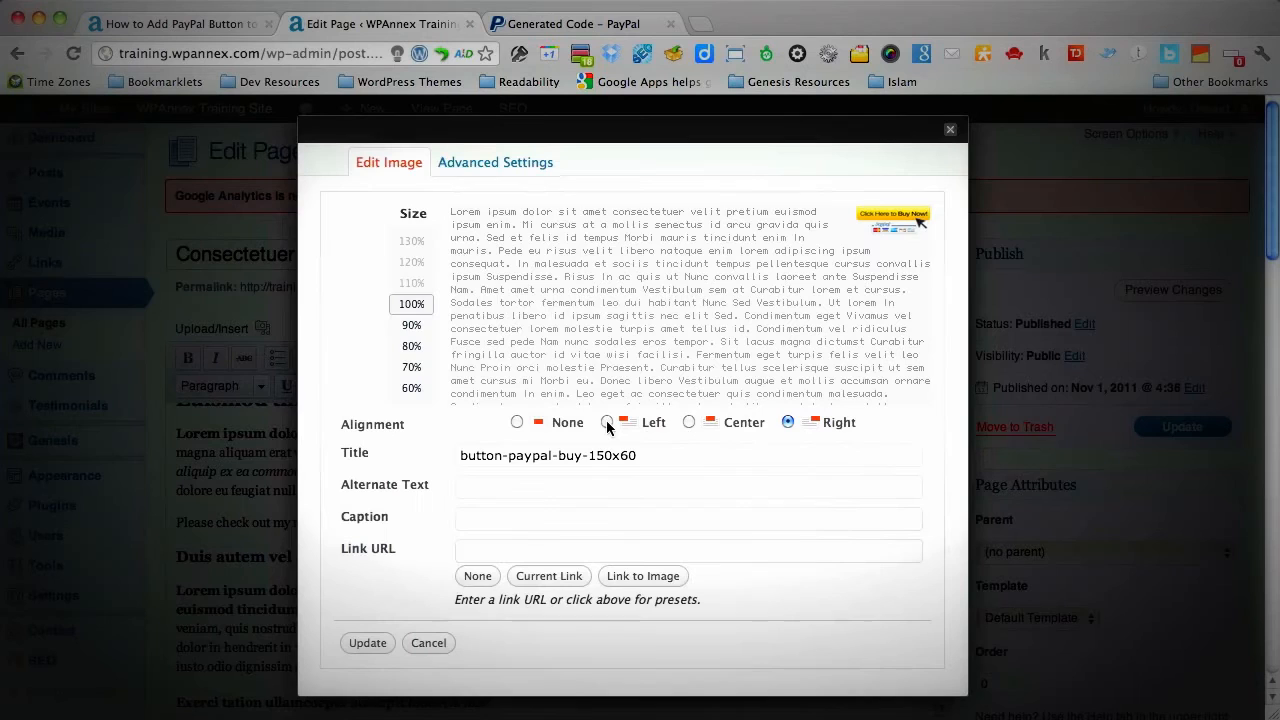
Set the inserted Buy Now image's alignment to None
click(606, 420)
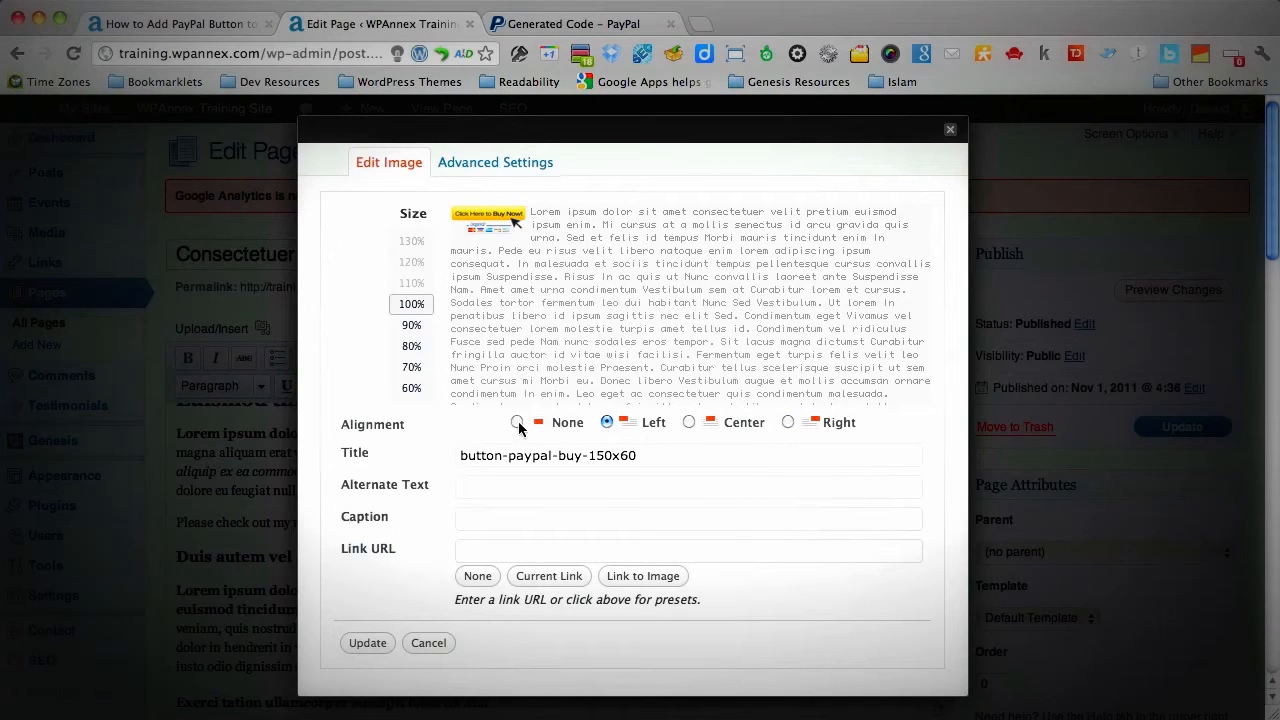
click(516, 420)
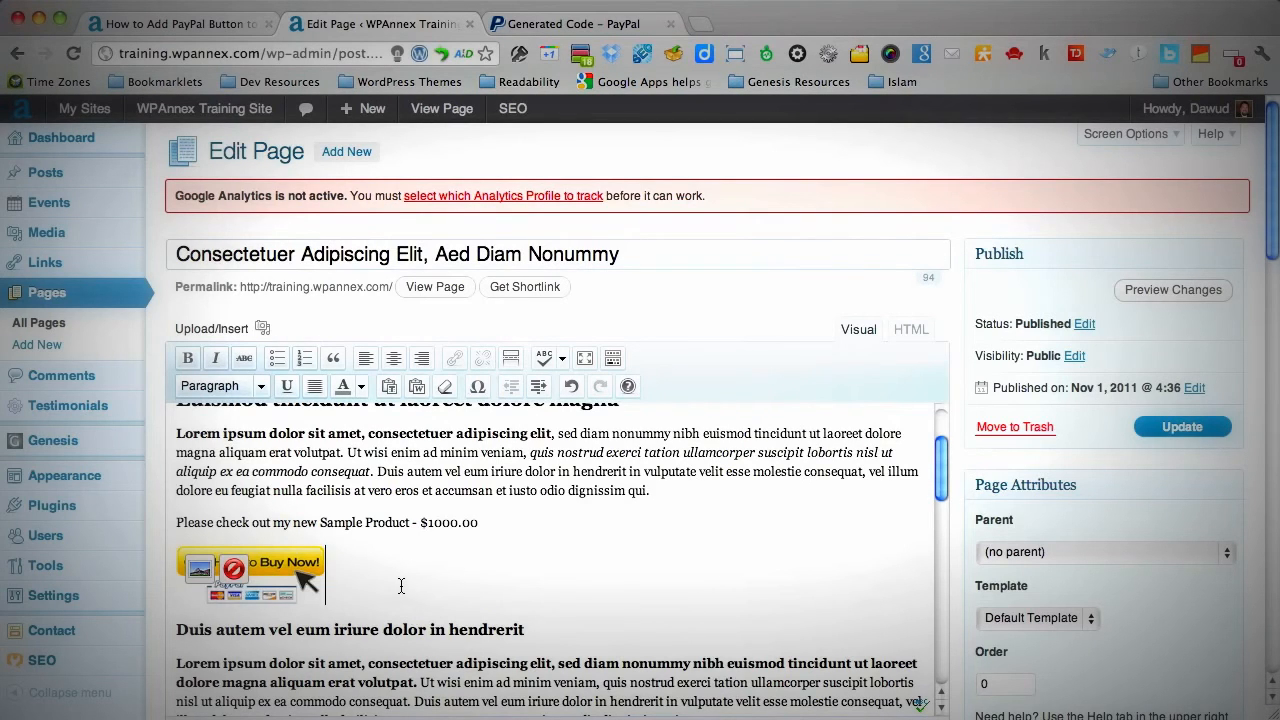
Update the page and view it live to confirm the Buy Now button appears
click(1182, 426)
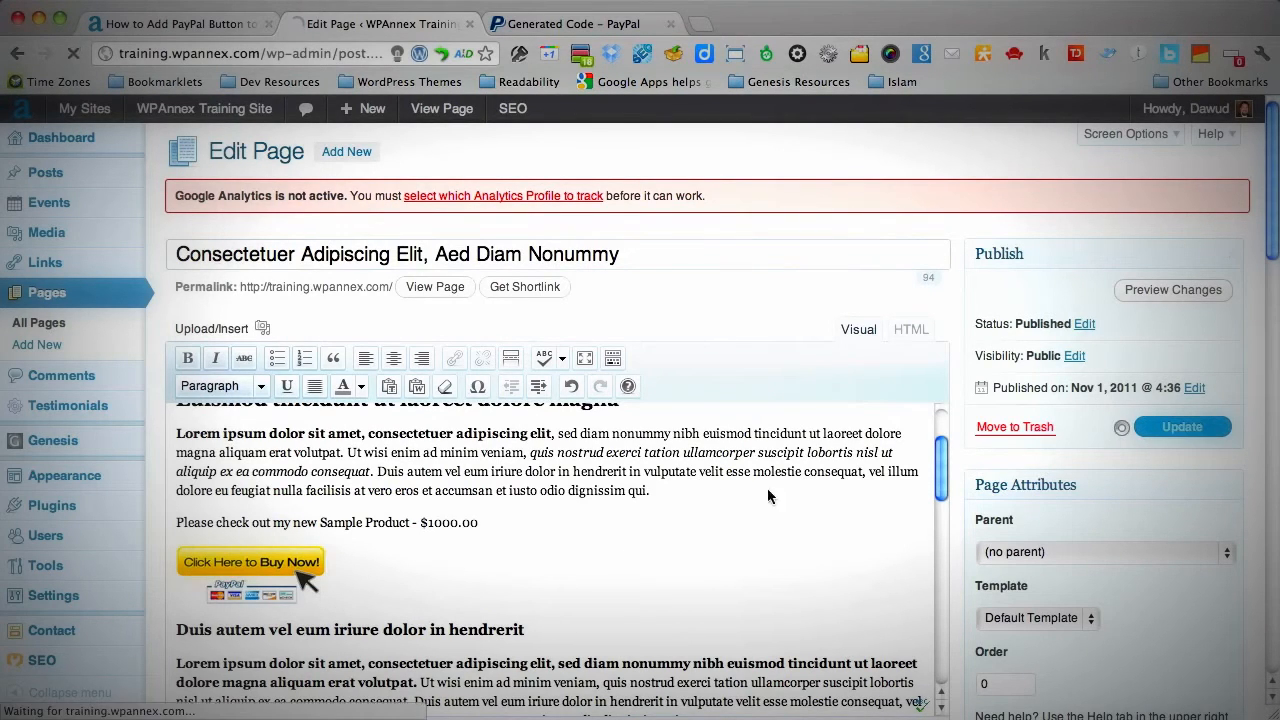
click(1180, 428)
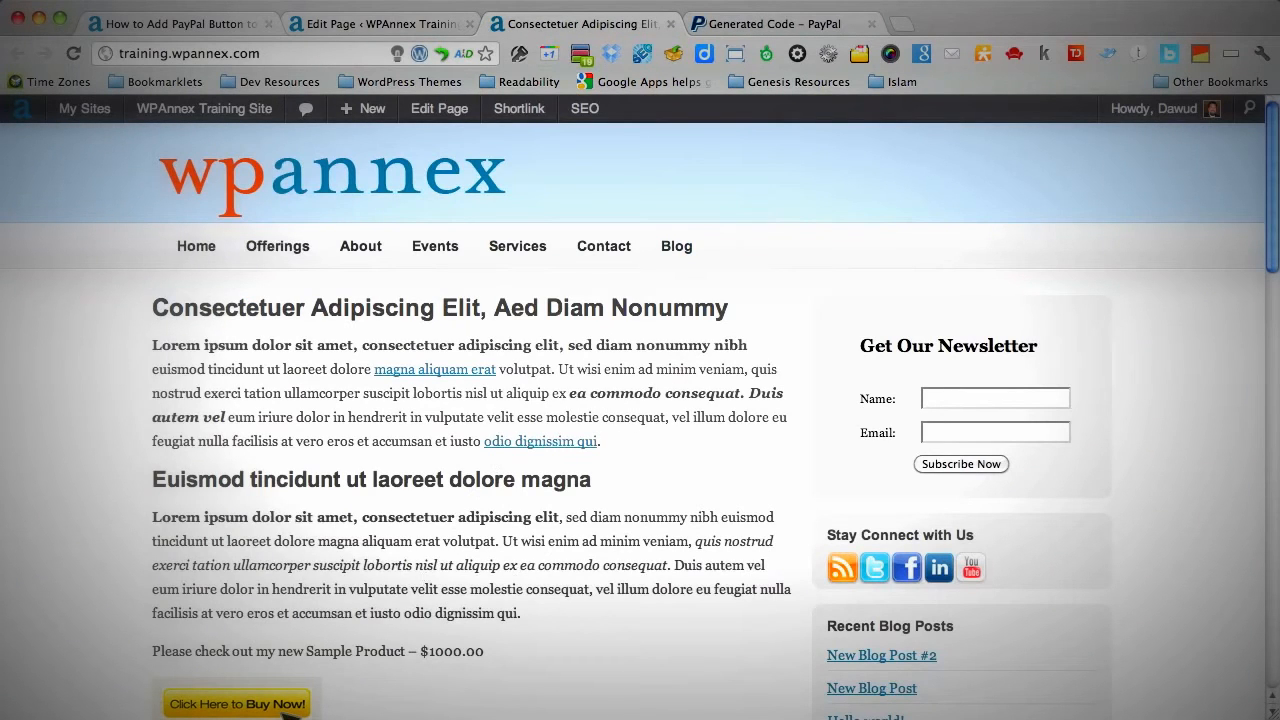
scroll(down, 3)
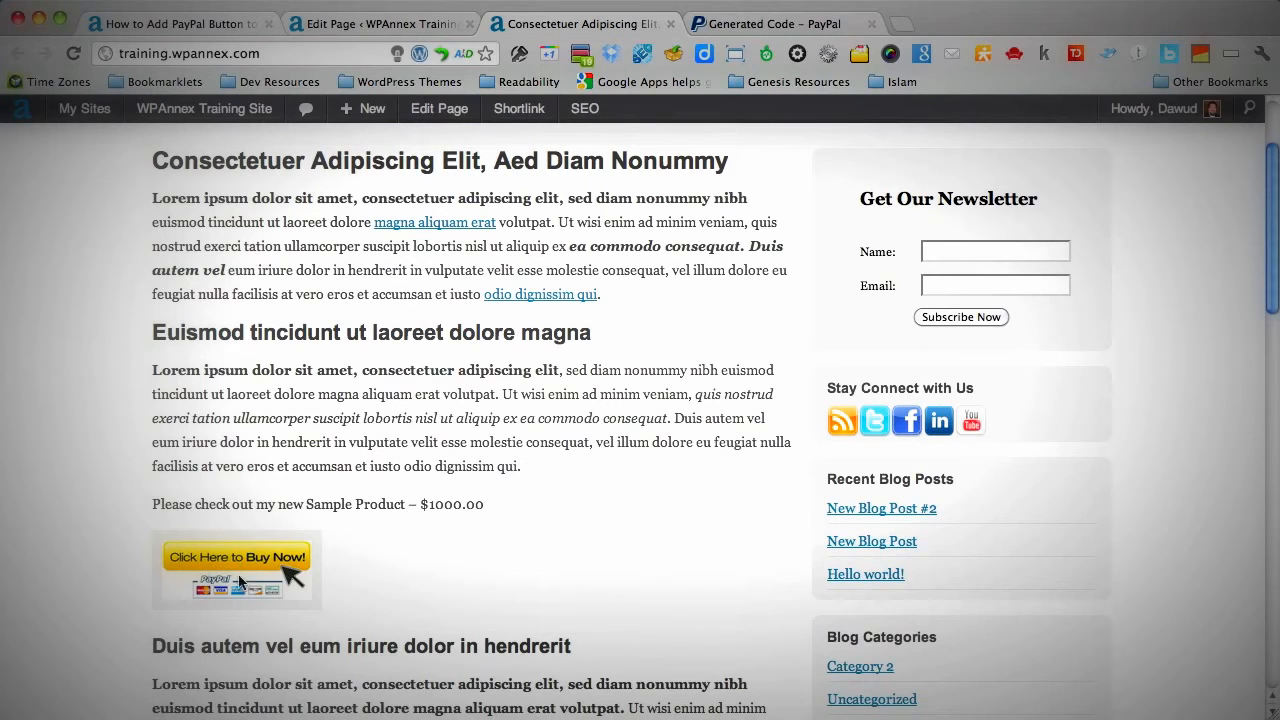
mouse_move(600, 452)
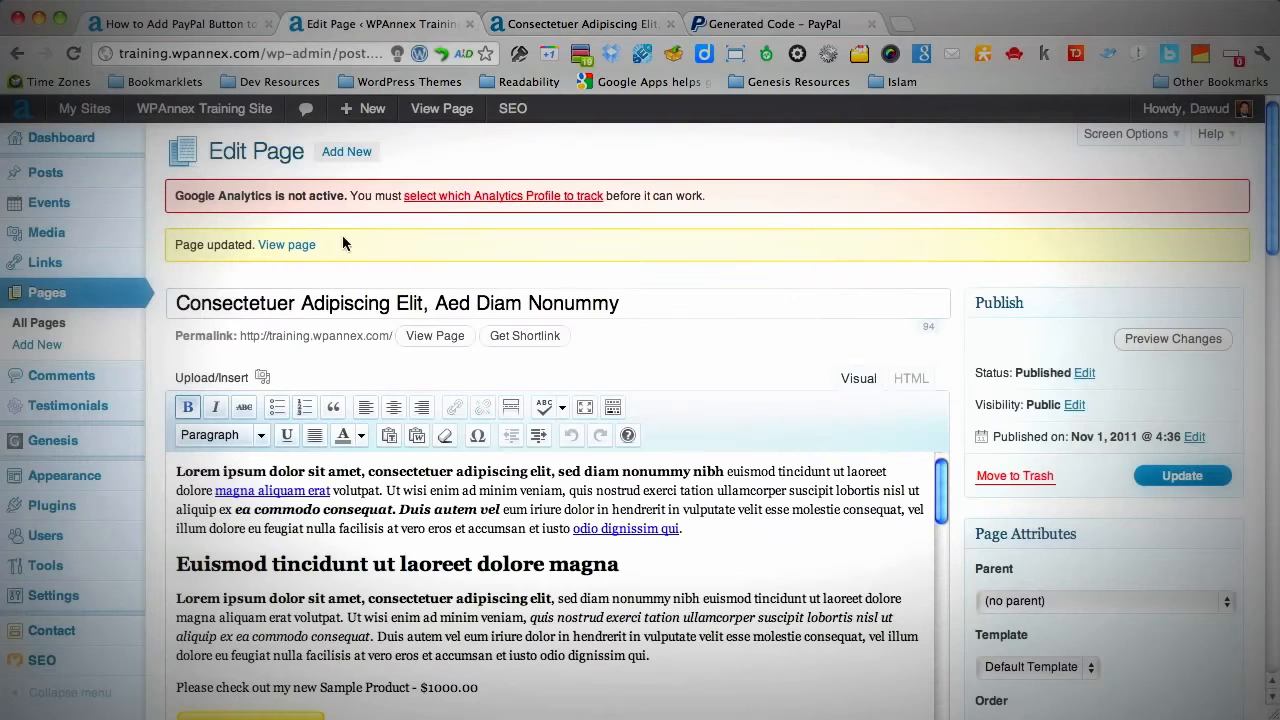
Set the button image's Link URL to the copied PayPal webscr address and update it
scroll(down, 3)
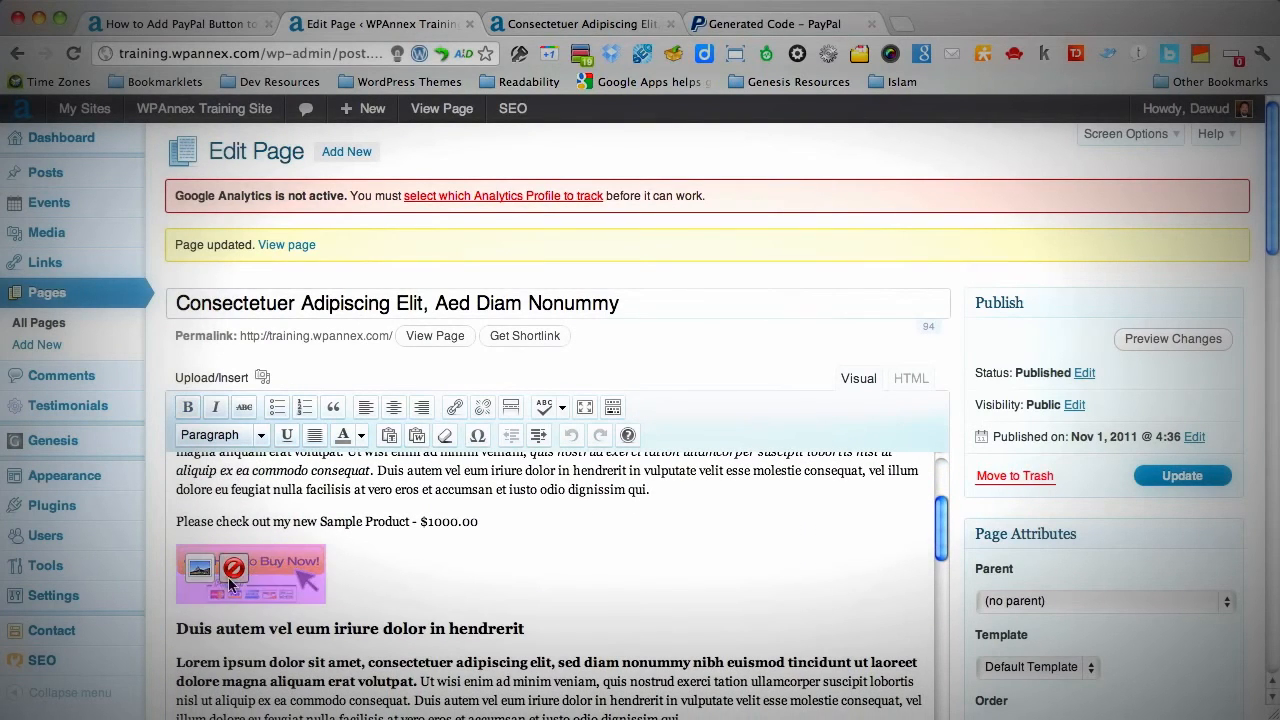
mouse_move(248, 588)
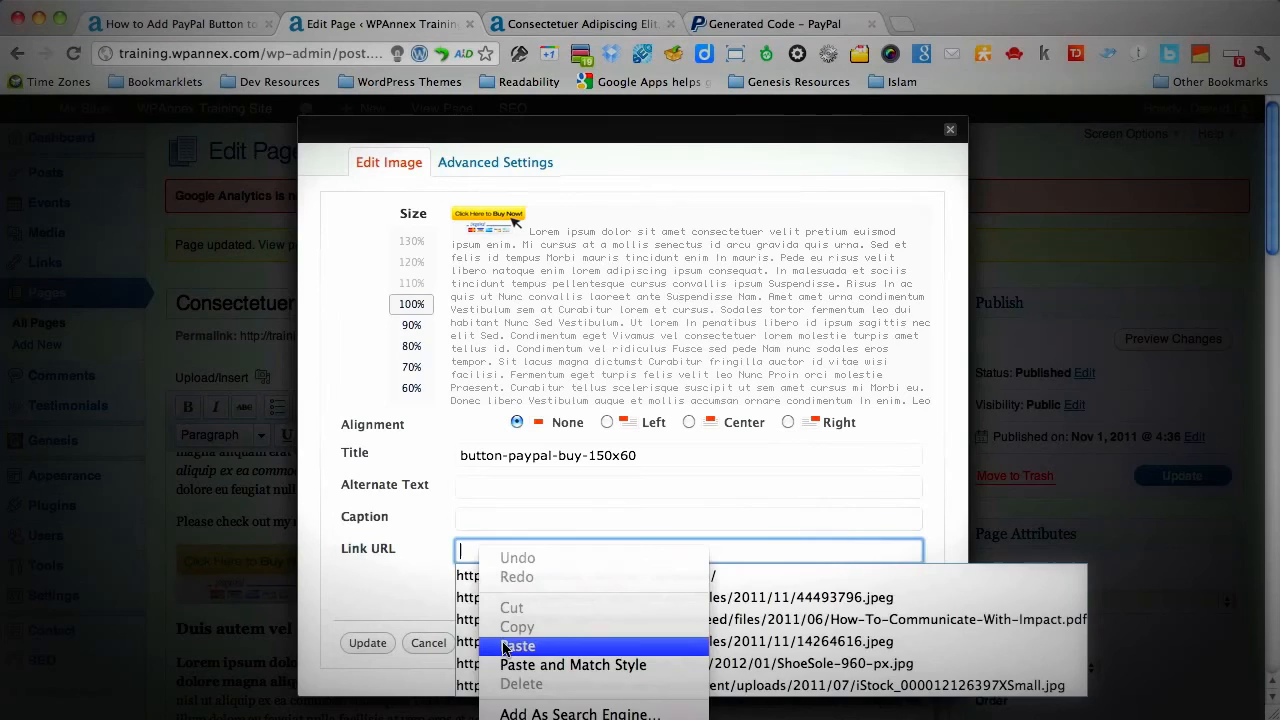
click(516, 644)
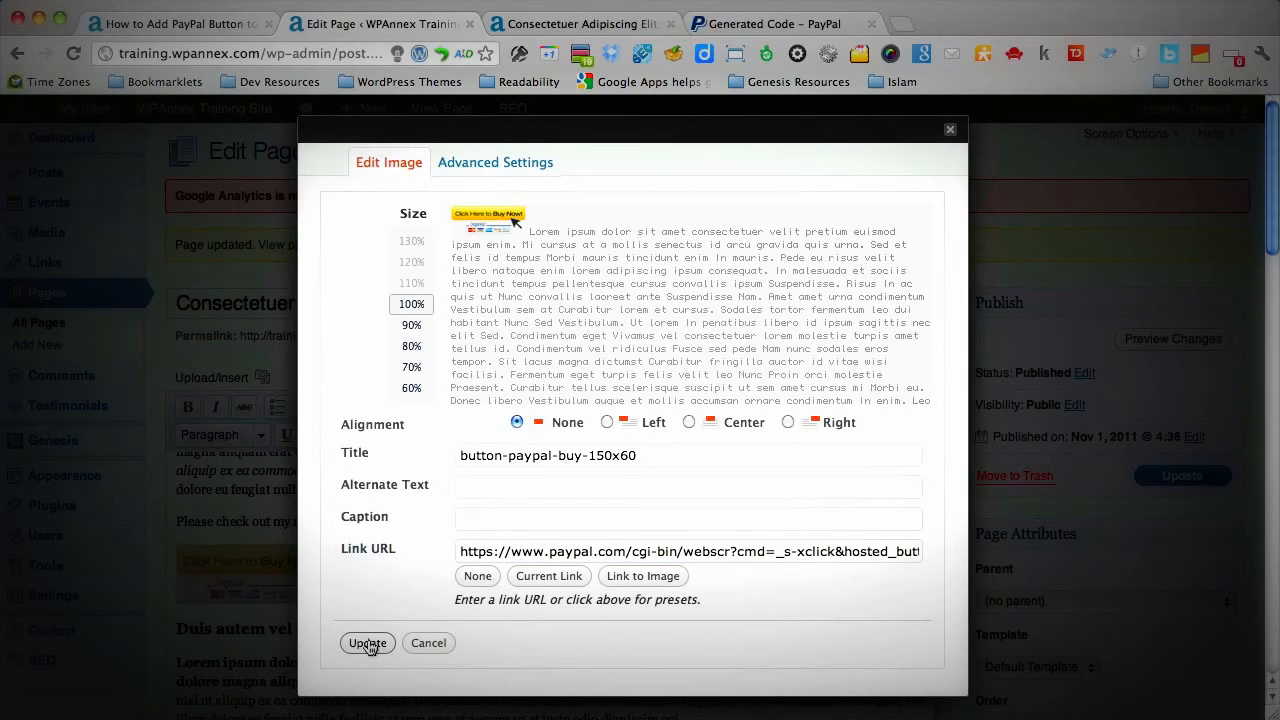
click(368, 644)
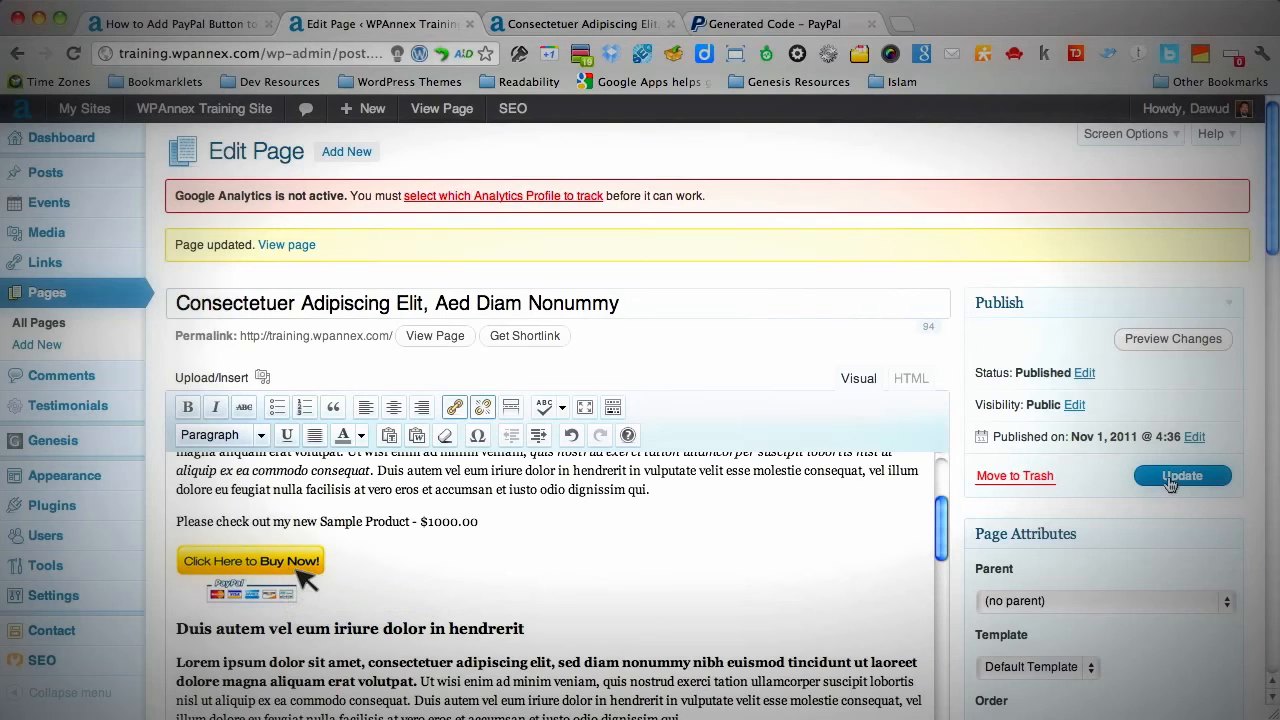
Update the page, then follow the live Buy Now button toward PayPal
click(1182, 476)
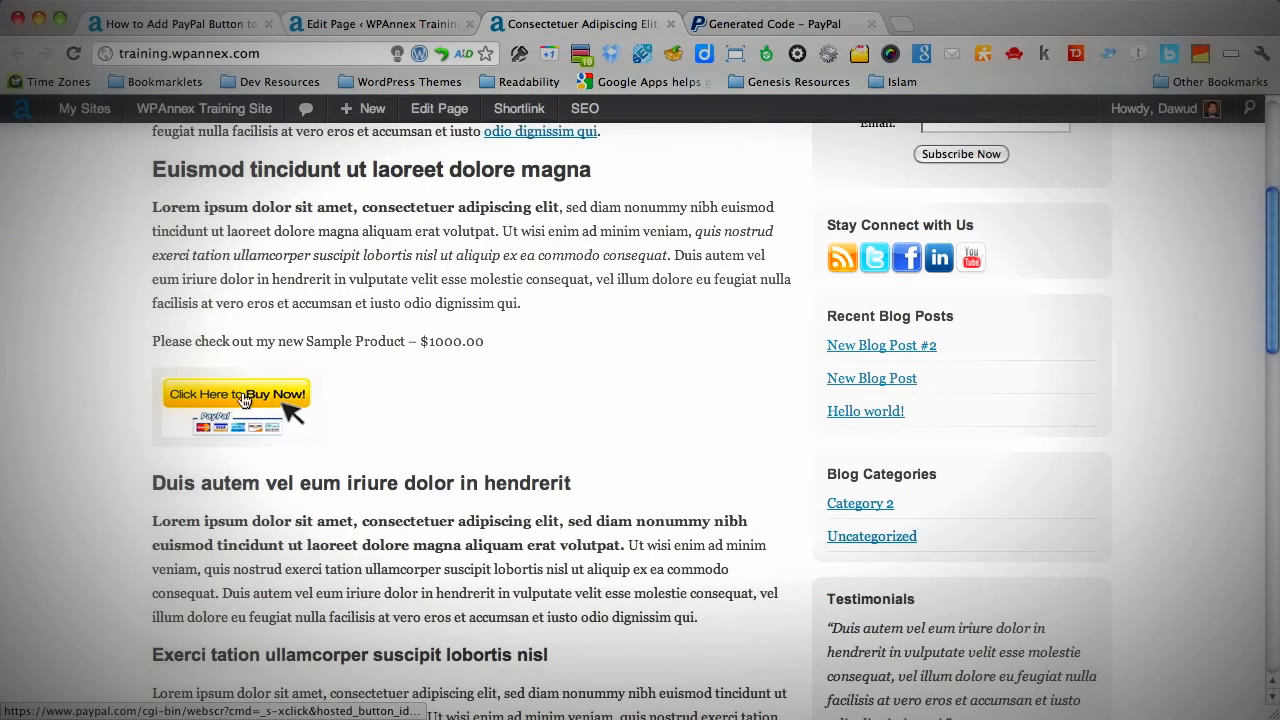
click(236, 392)
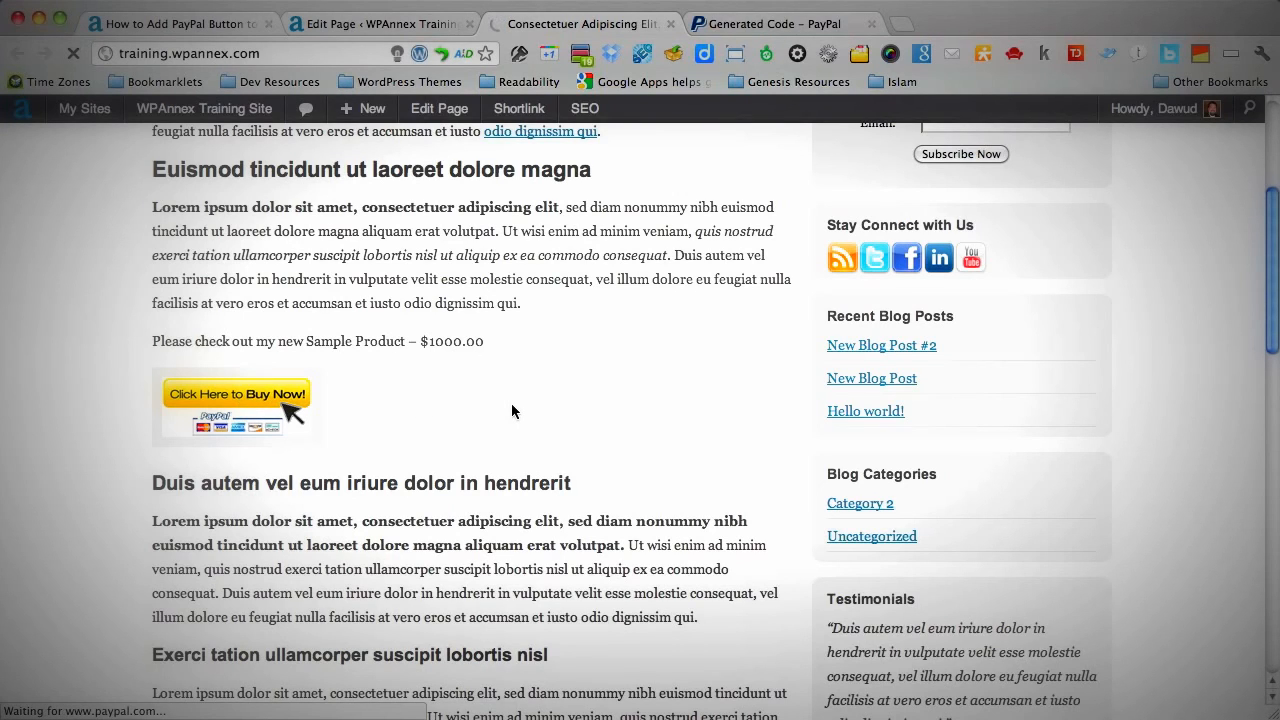
Review the PayPal checkout order summary for Simple Product at $1,000.00 USD
click(236, 392)
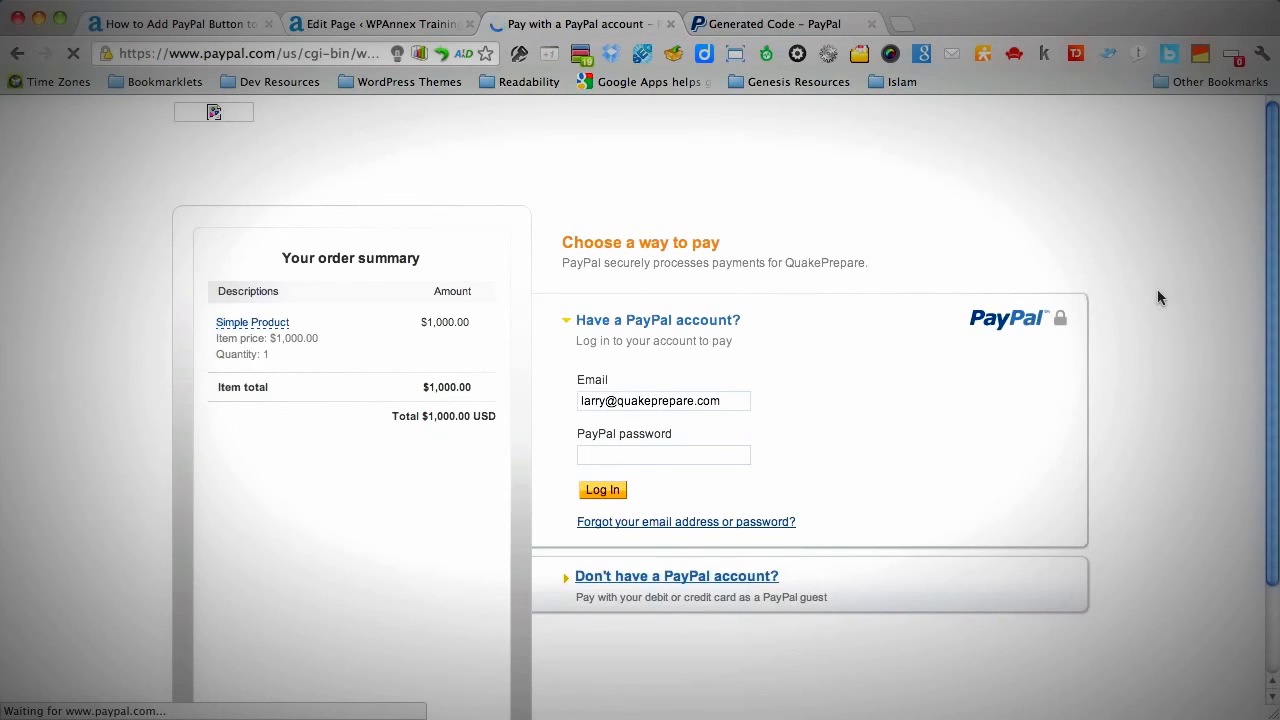
scroll(down, 3)
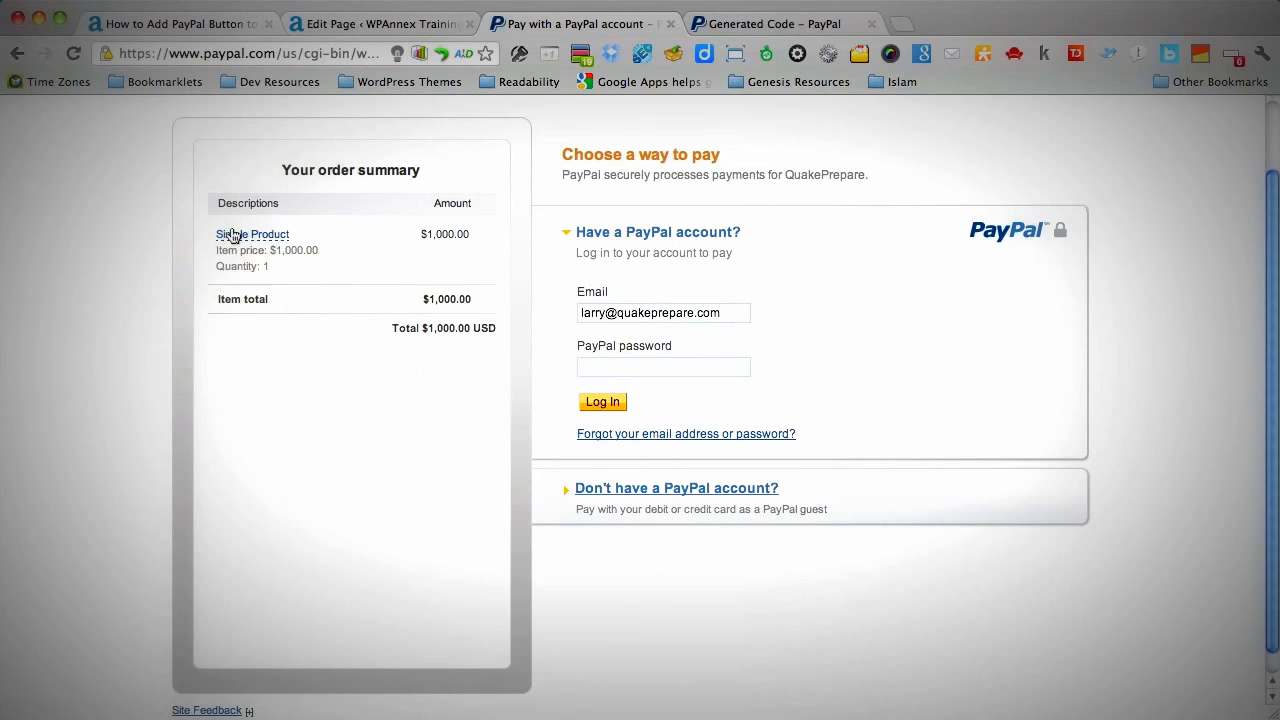
mouse_move(444, 346)
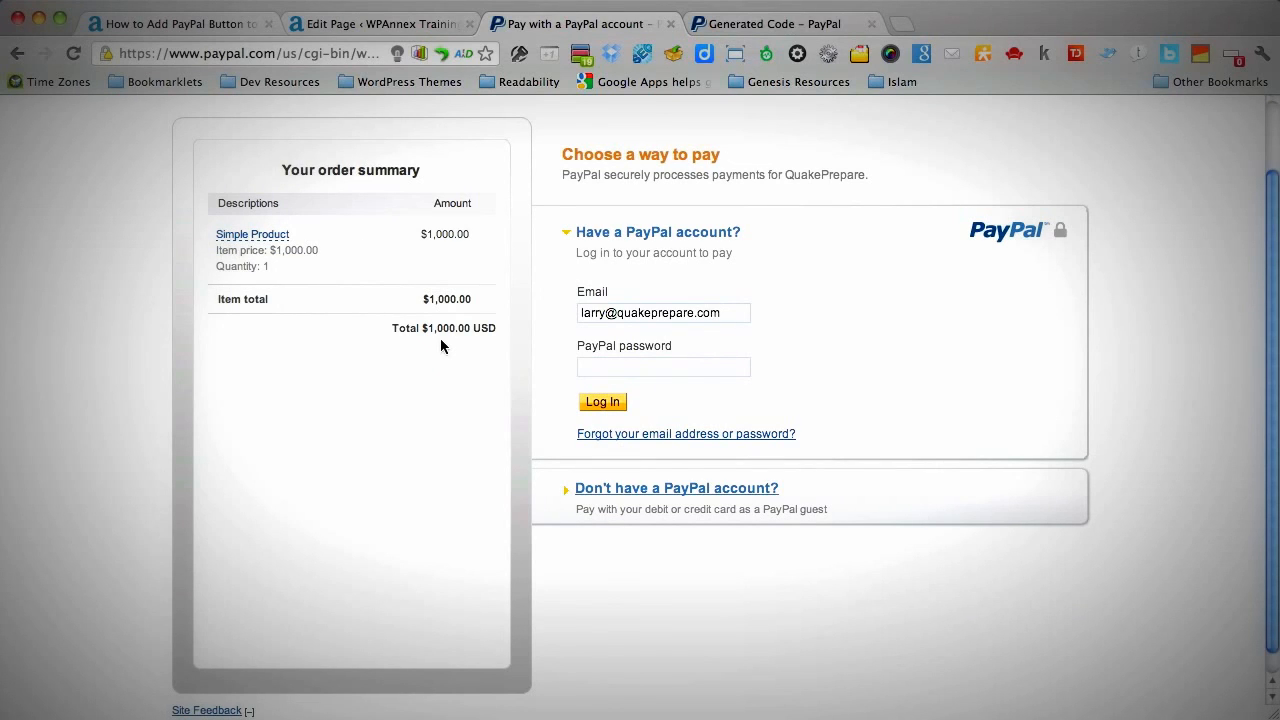